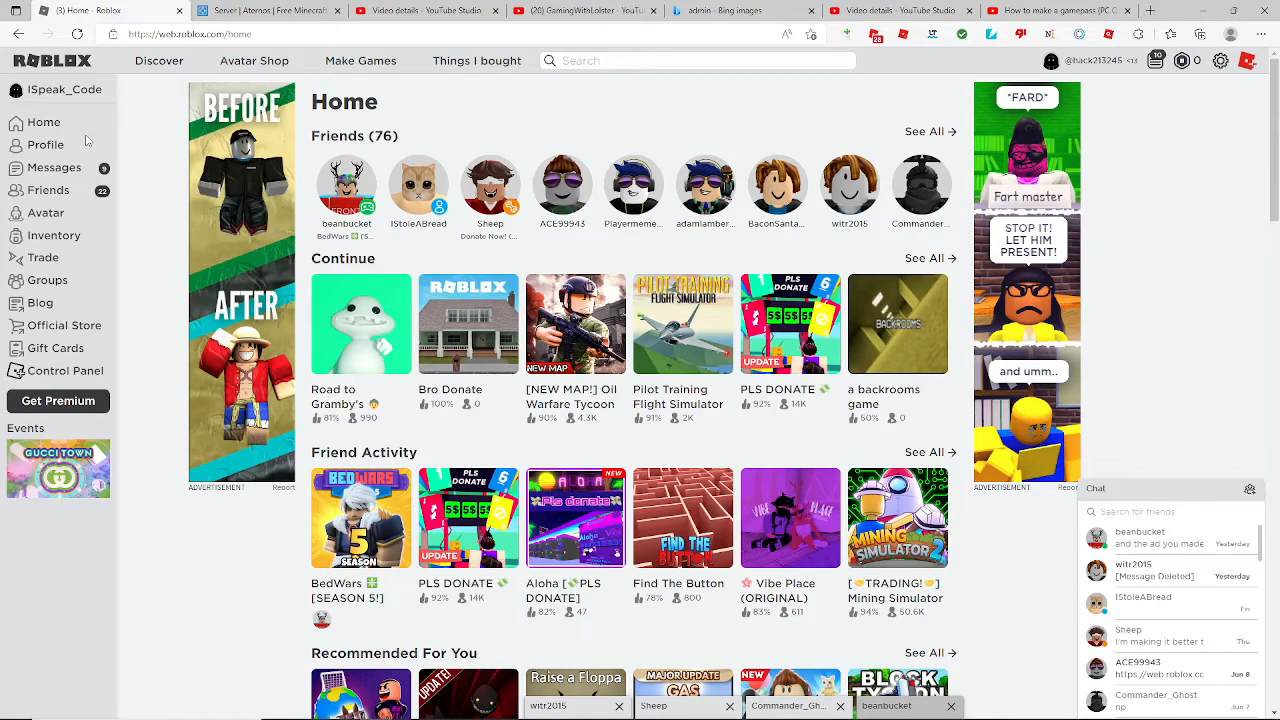
Step: Scroll to the My Creations > Experiences list on the Roblox website
scroll("down", 3)
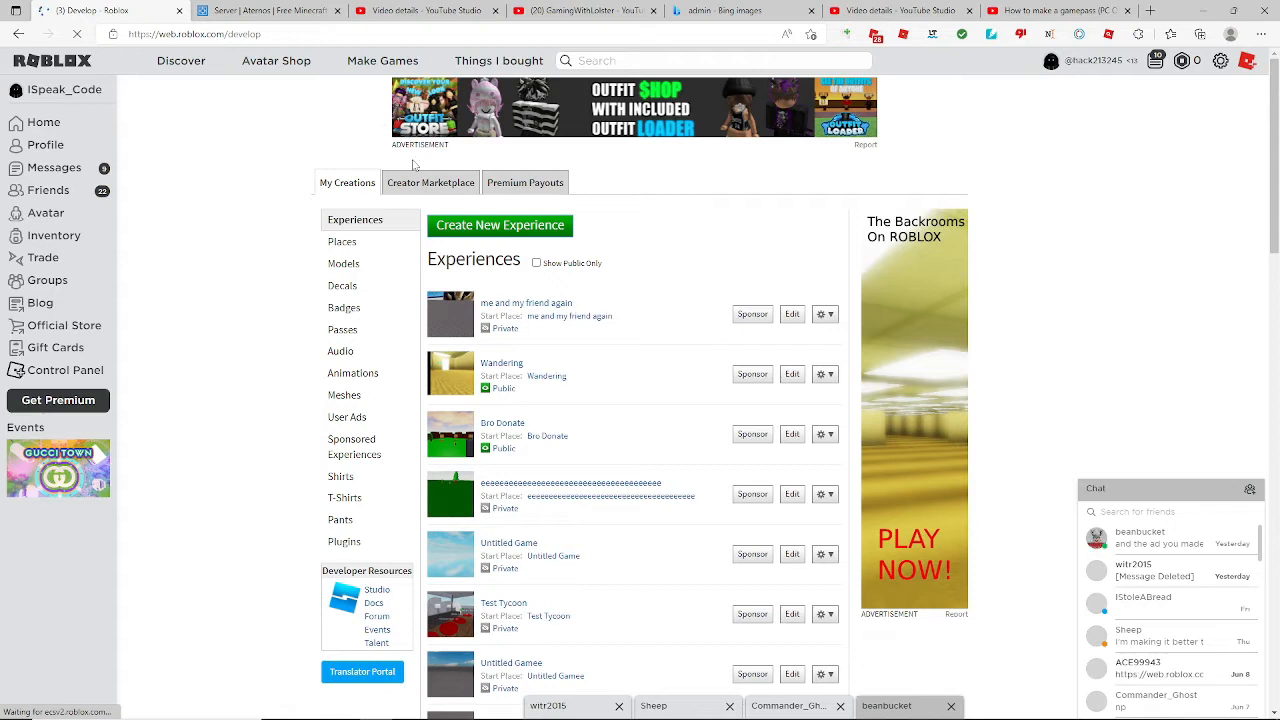
mouse_move(897, 342)
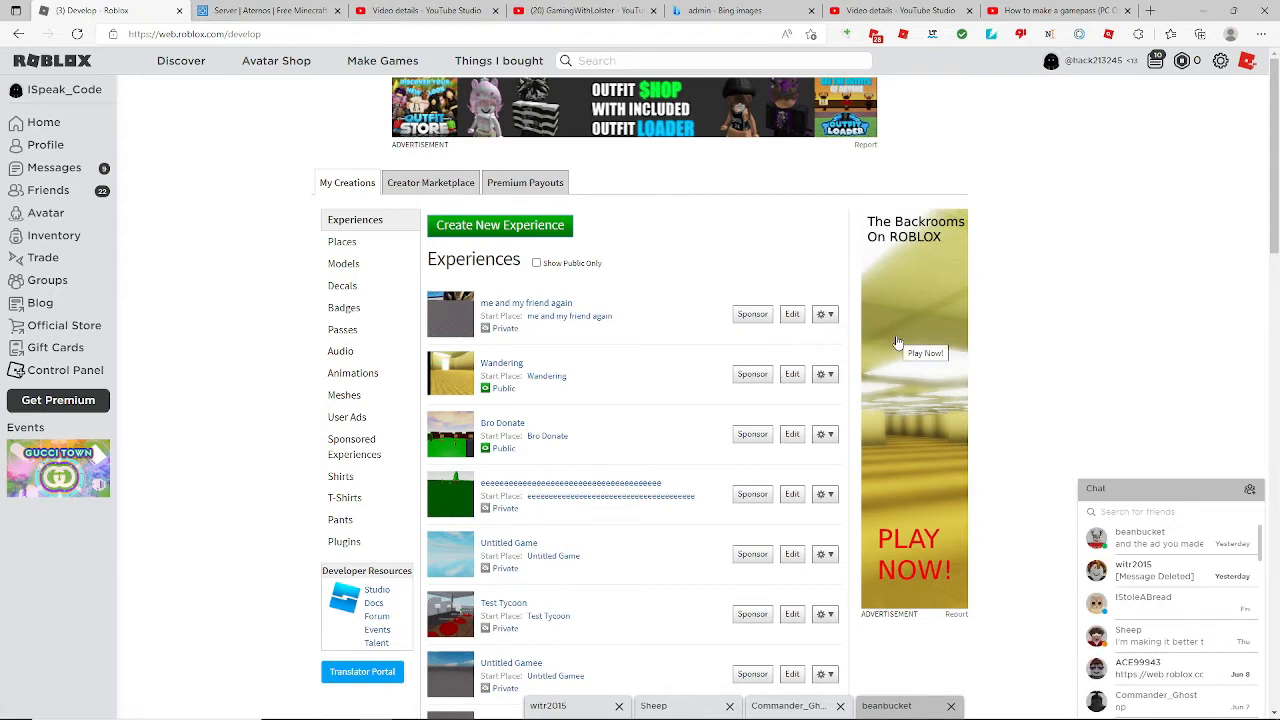
mouse_move(901, 347)
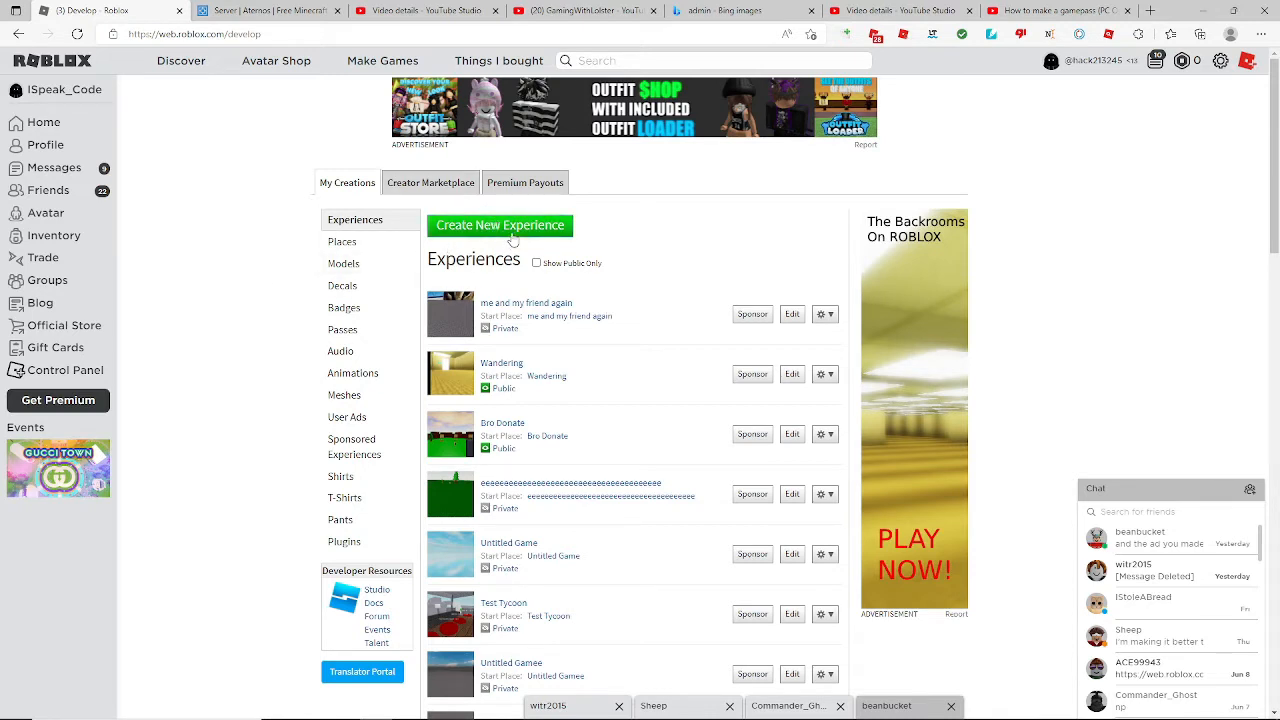
Step: Start a new experience and launch Roblox Studio via Download Studio
left_click(500, 225)
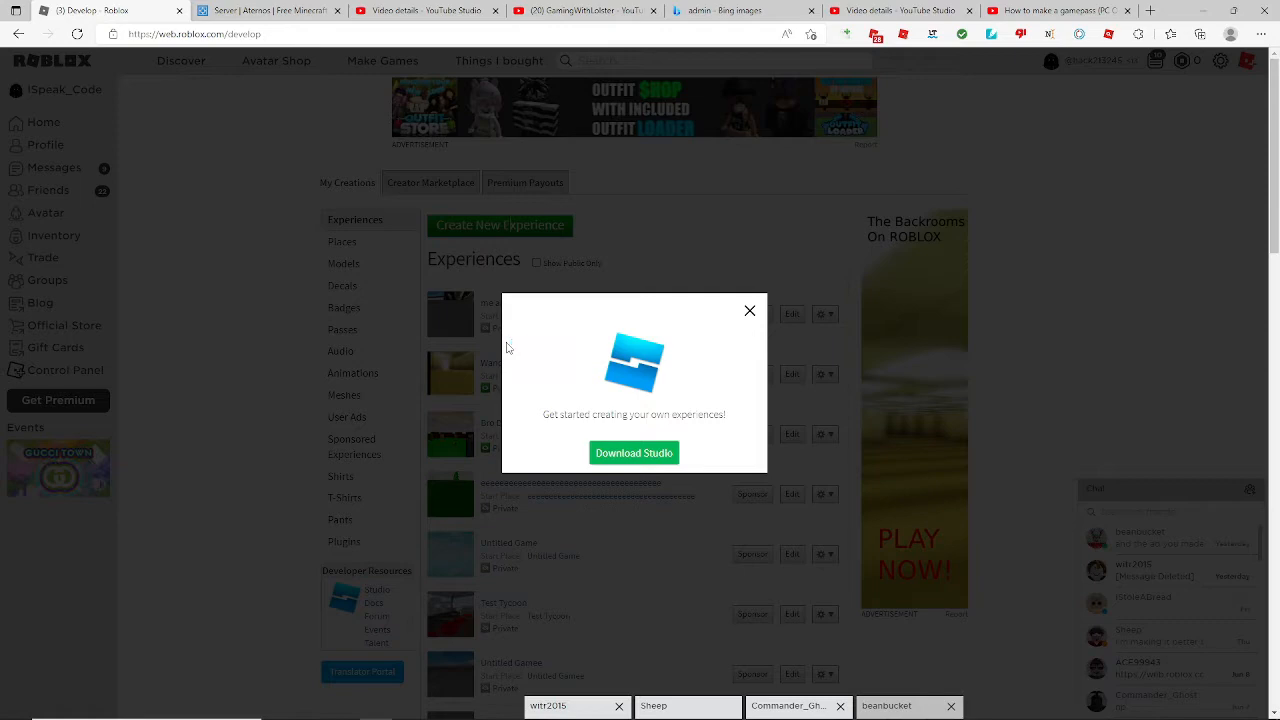
left_click(749, 310)
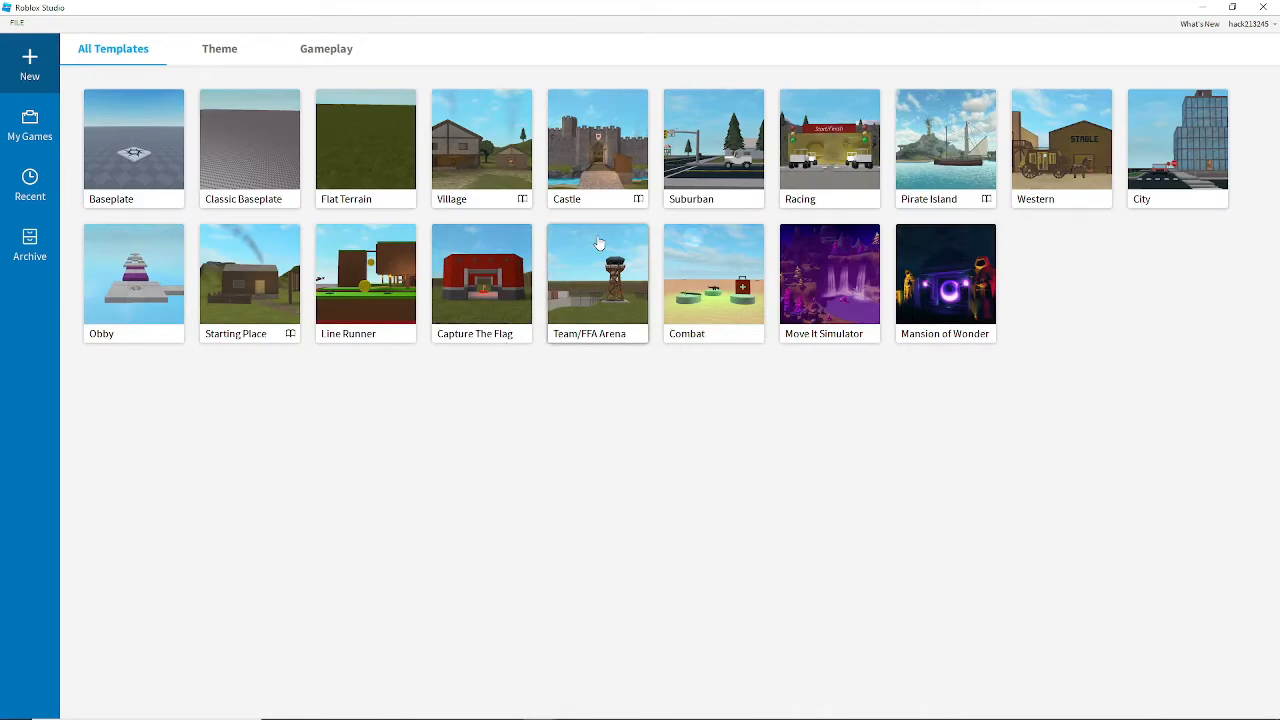
mouse_move(1011, 276)
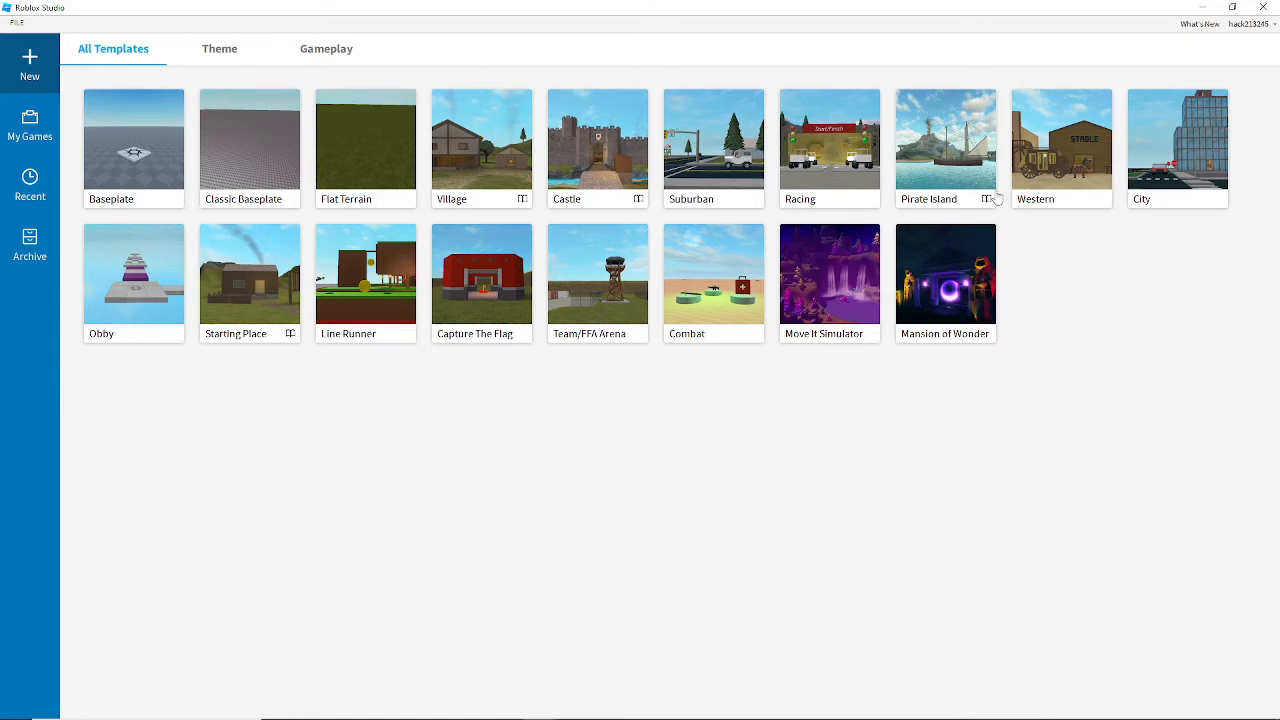
mouse_move(448, 190)
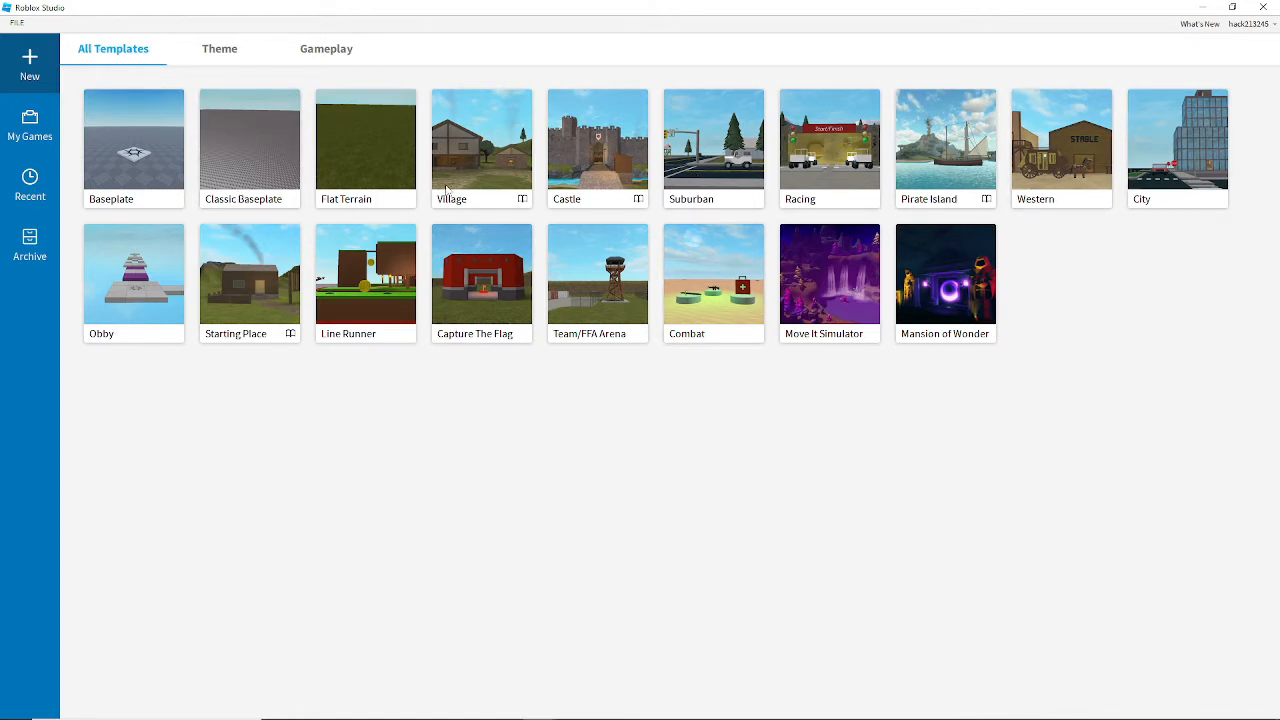
mouse_move(227, 246)
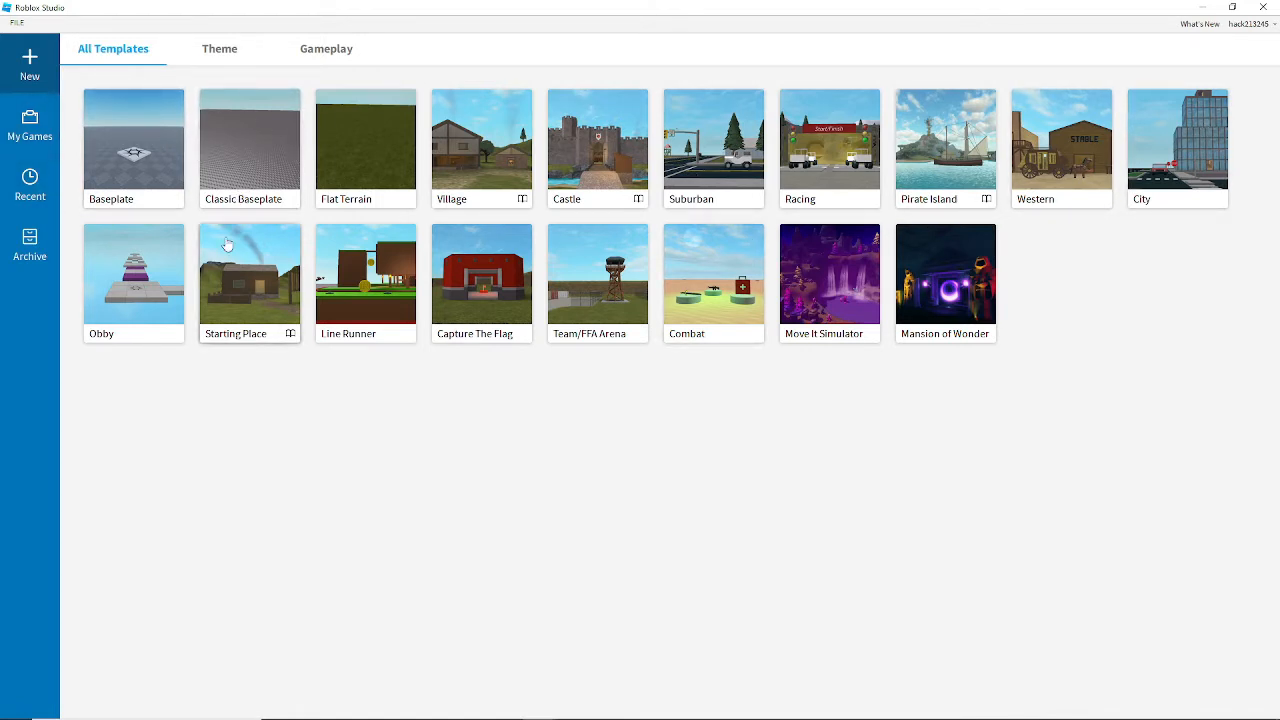
mouse_move(525, 135)
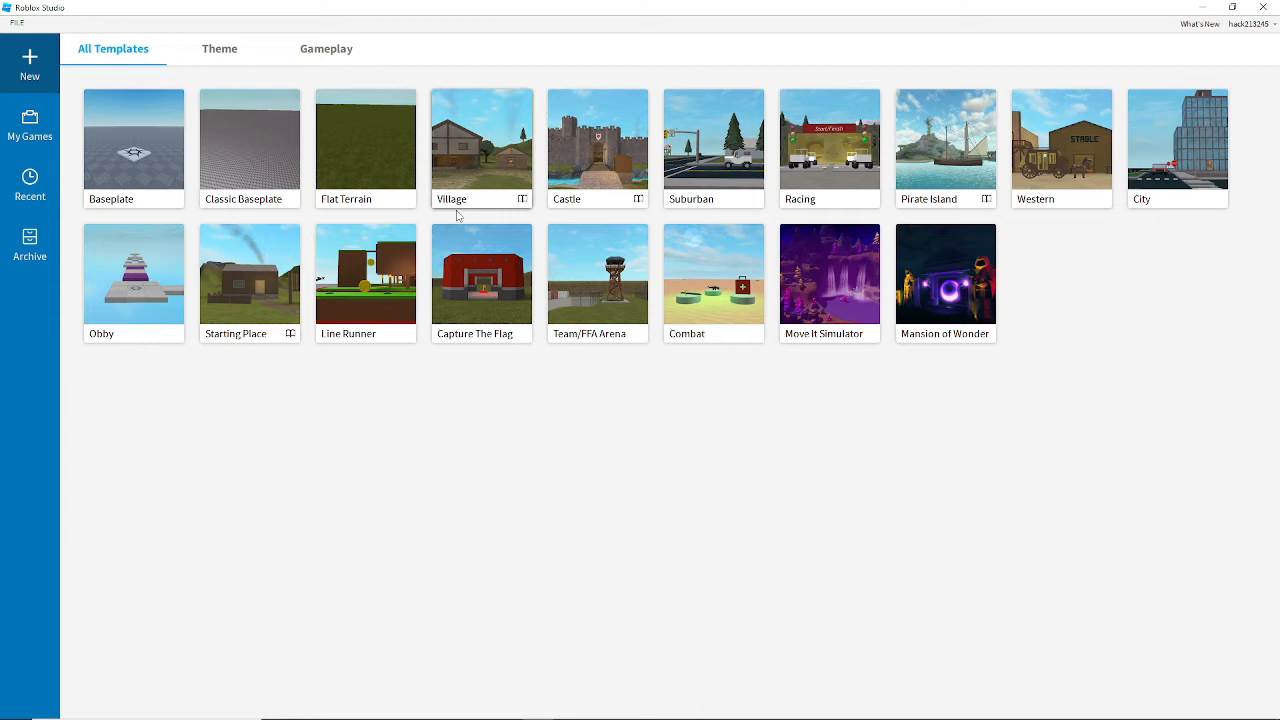
mouse_move(355, 315)
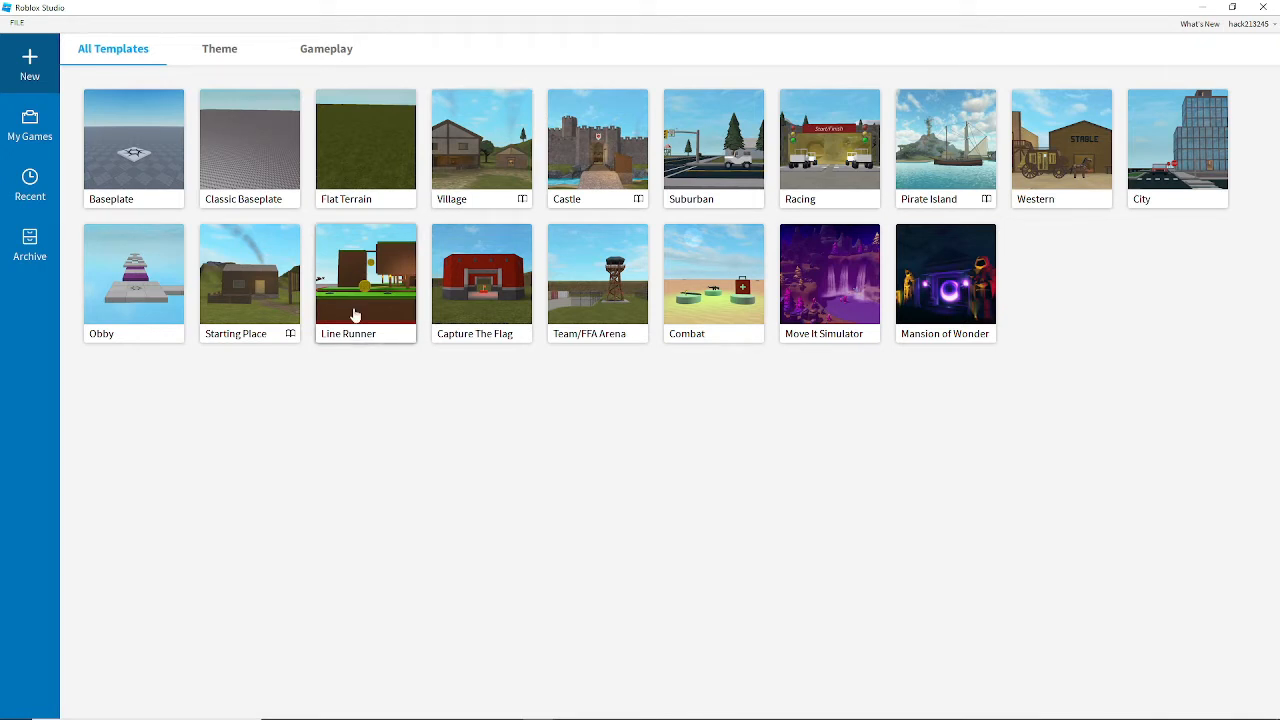
mouse_move(211, 155)
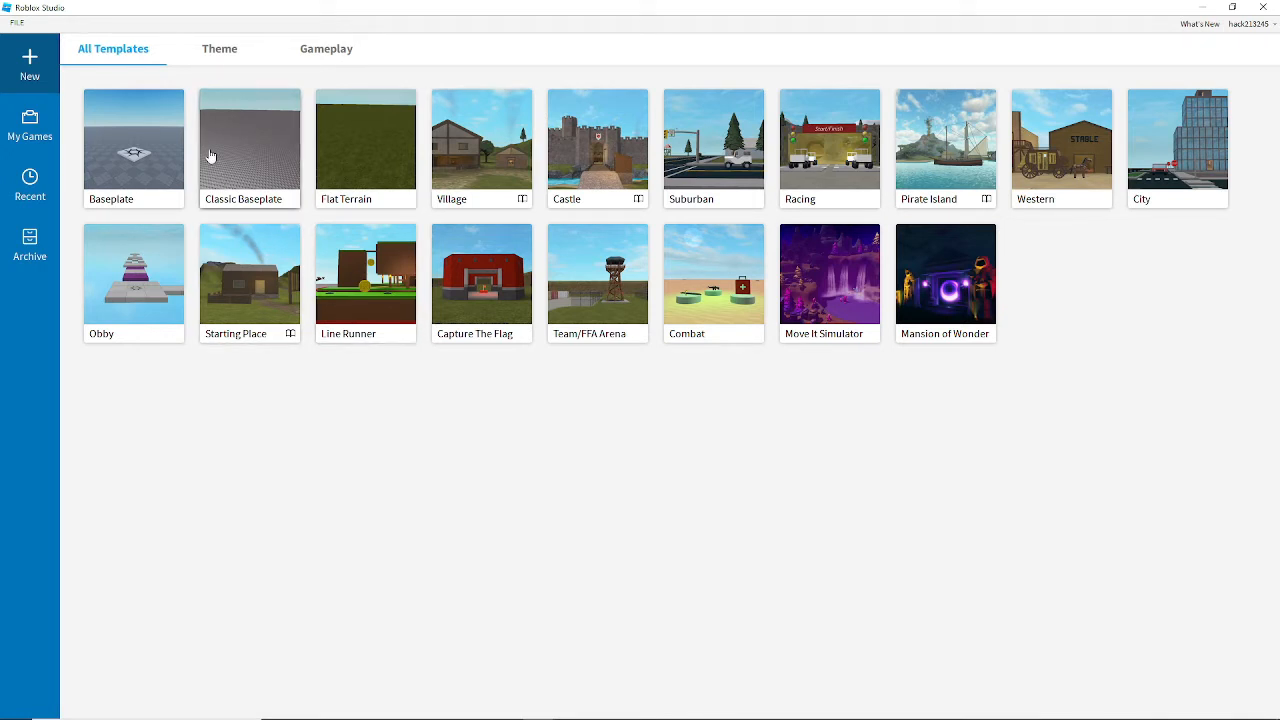
mouse_move(219, 152)
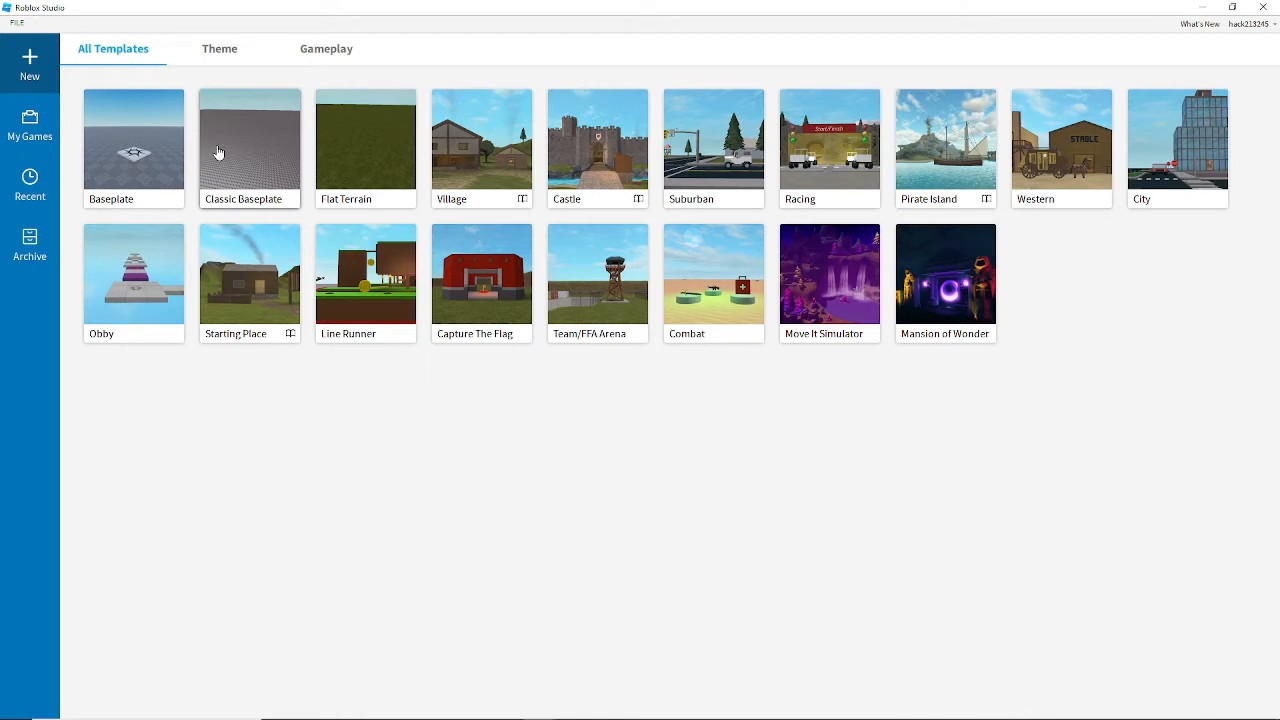
mouse_move(185, 192)
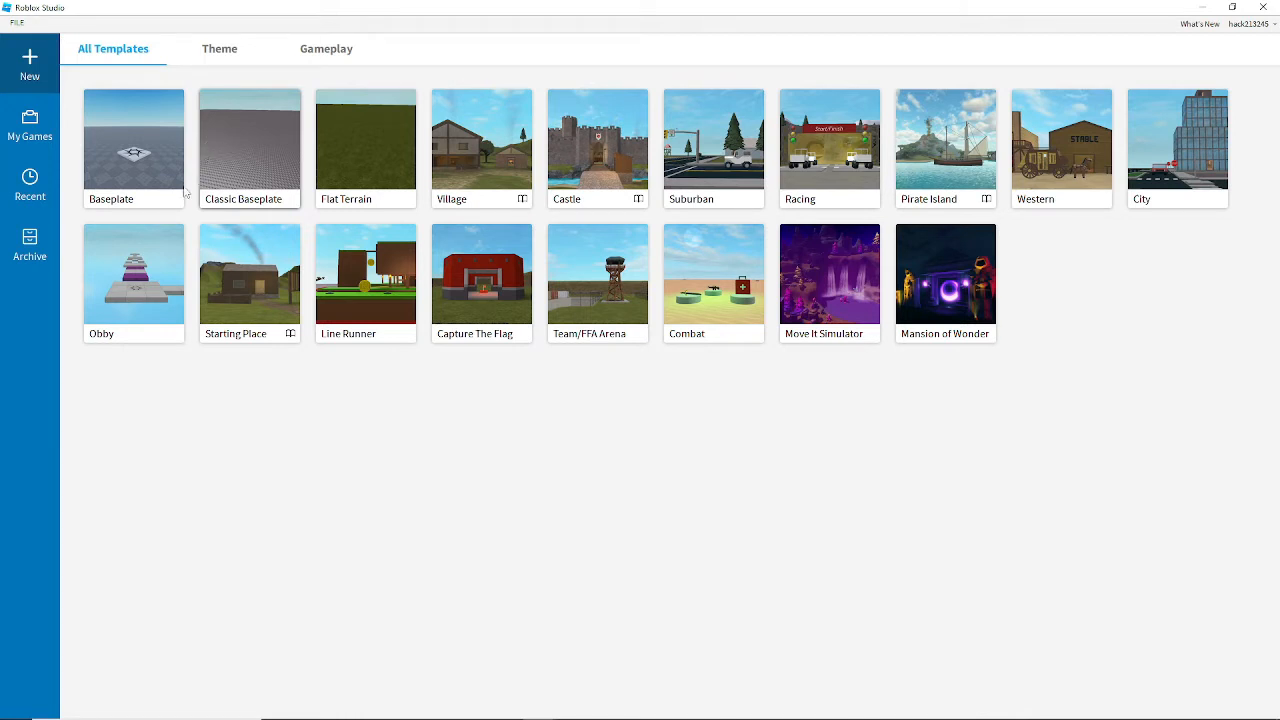
mouse_move(175, 199)
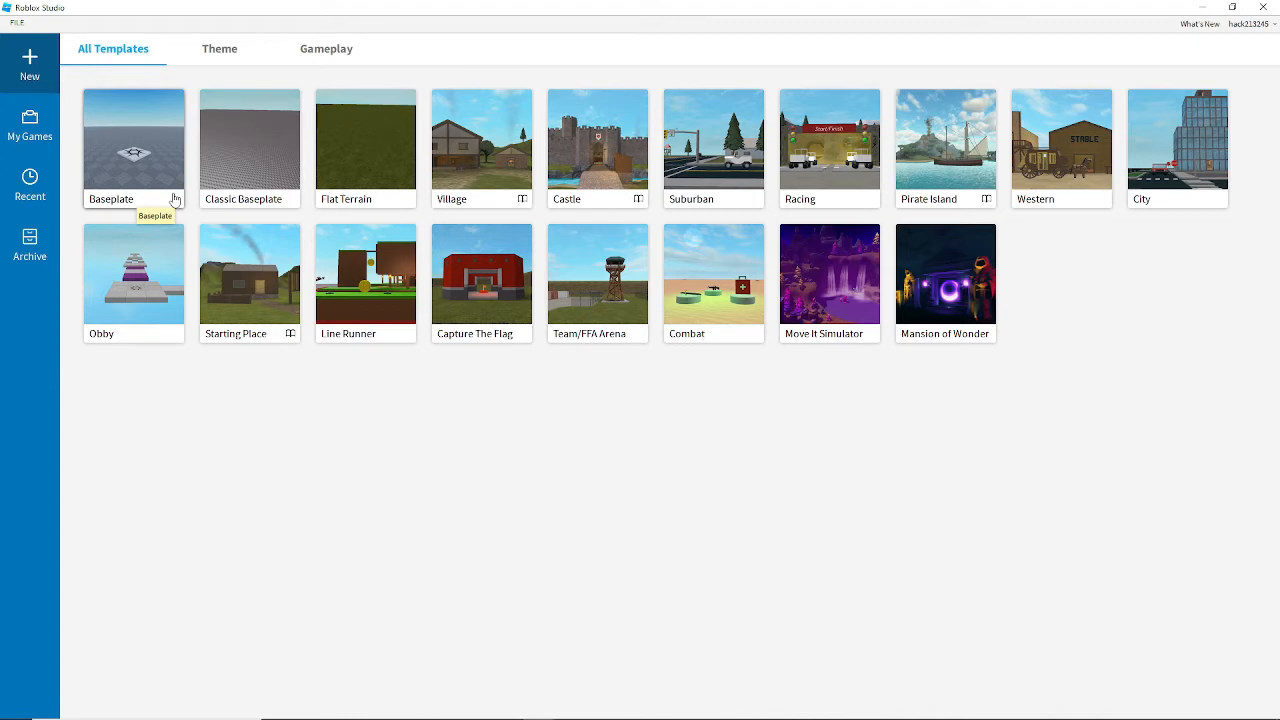
mouse_move(155, 162)
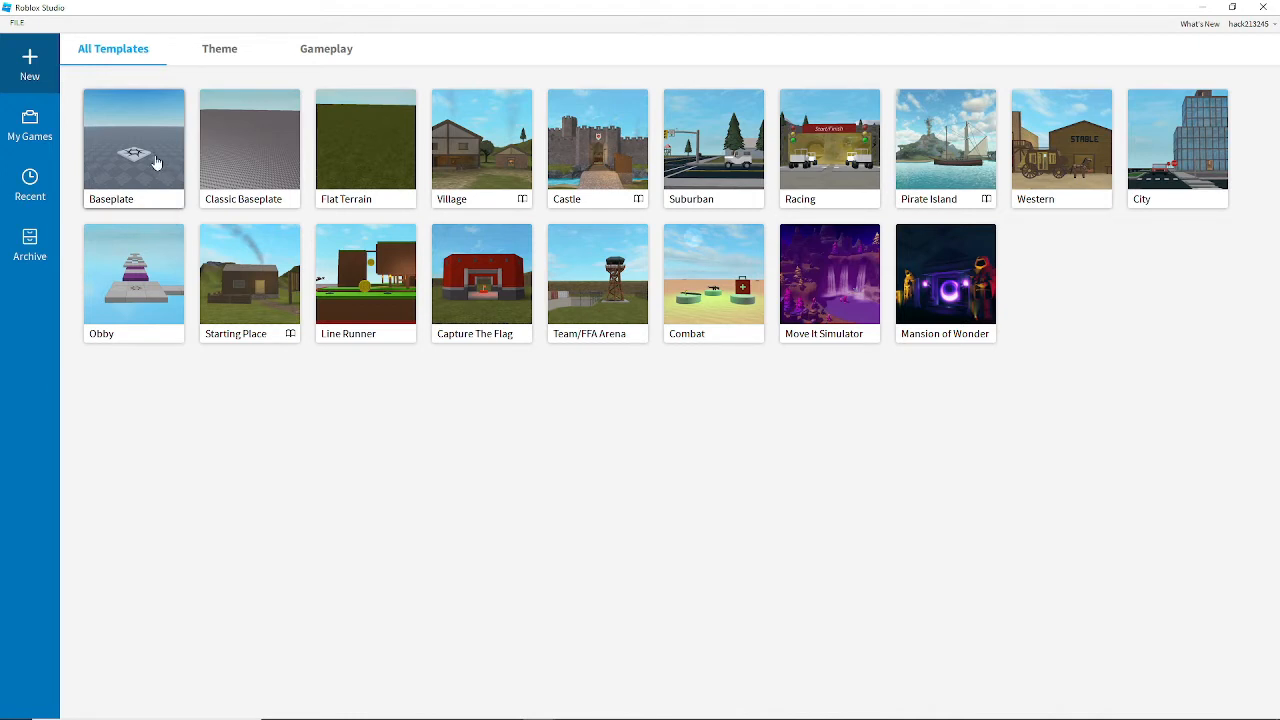
Step: Create a new place from the Baseplate template
left_click(133, 140)
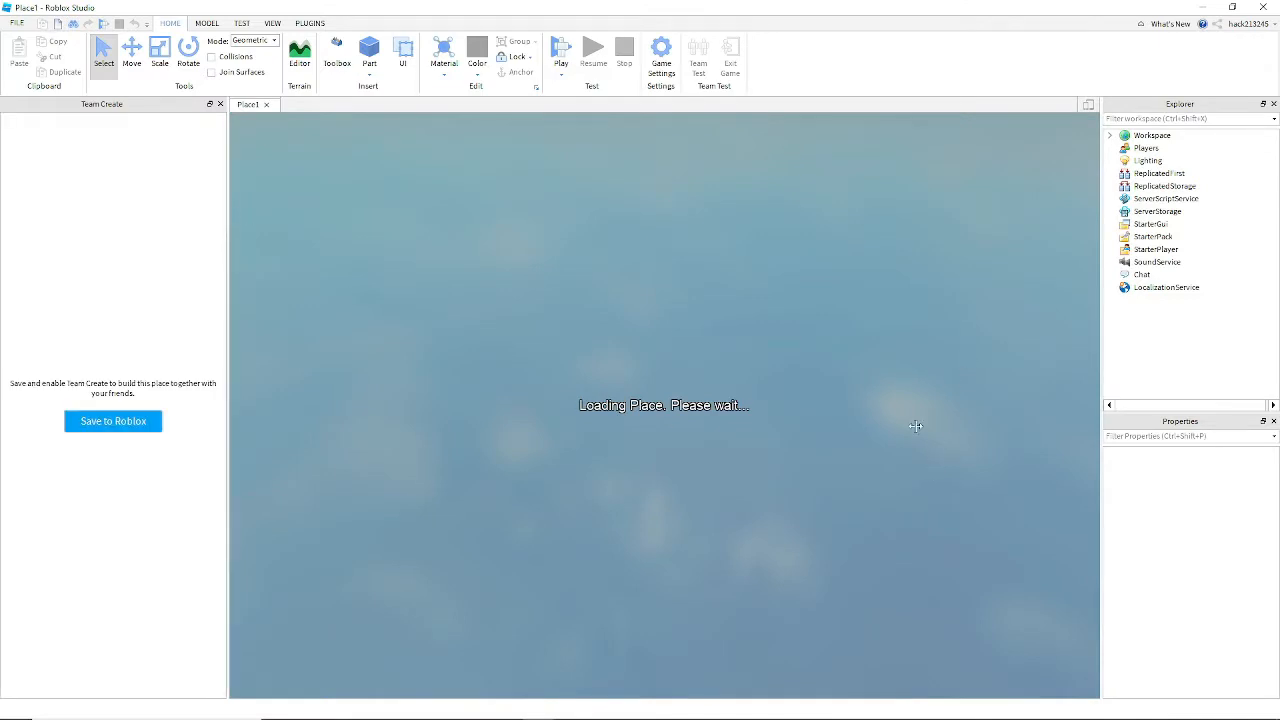
mouse_move(1200, 126)
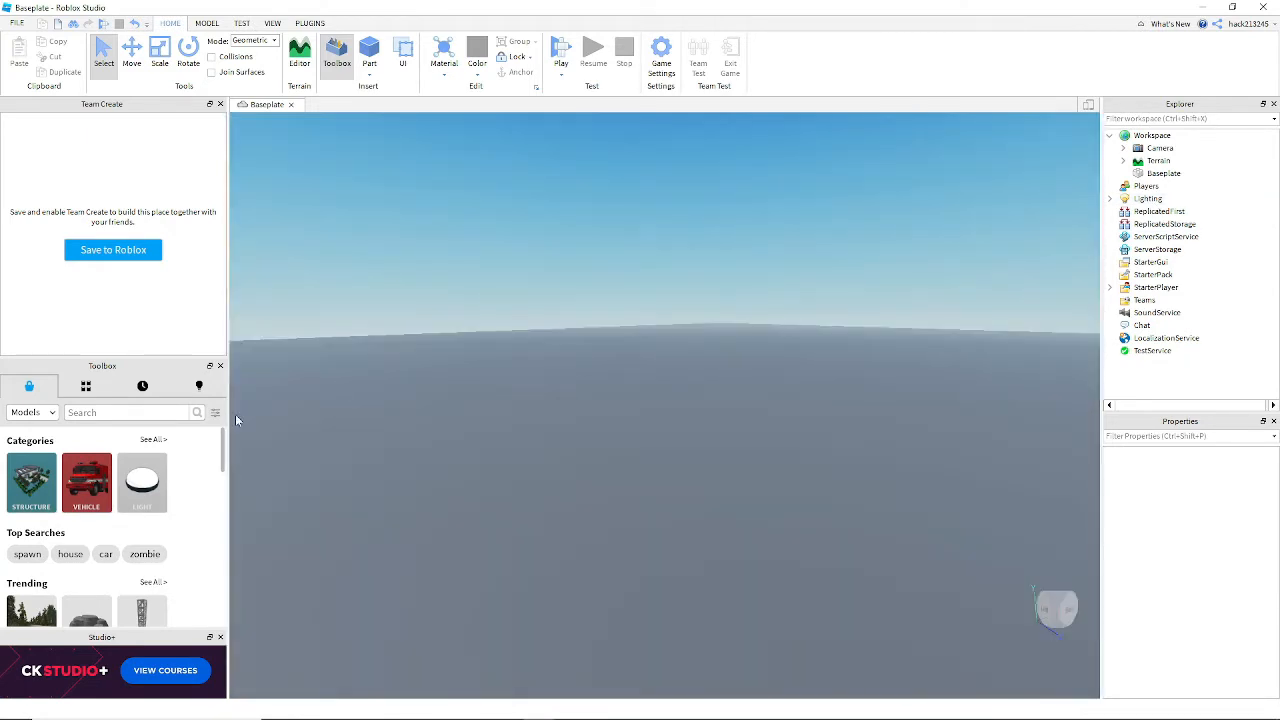
Step: Insert a McDonald's restaurant model with parking lot from the Toolbox
scroll("down", 3)
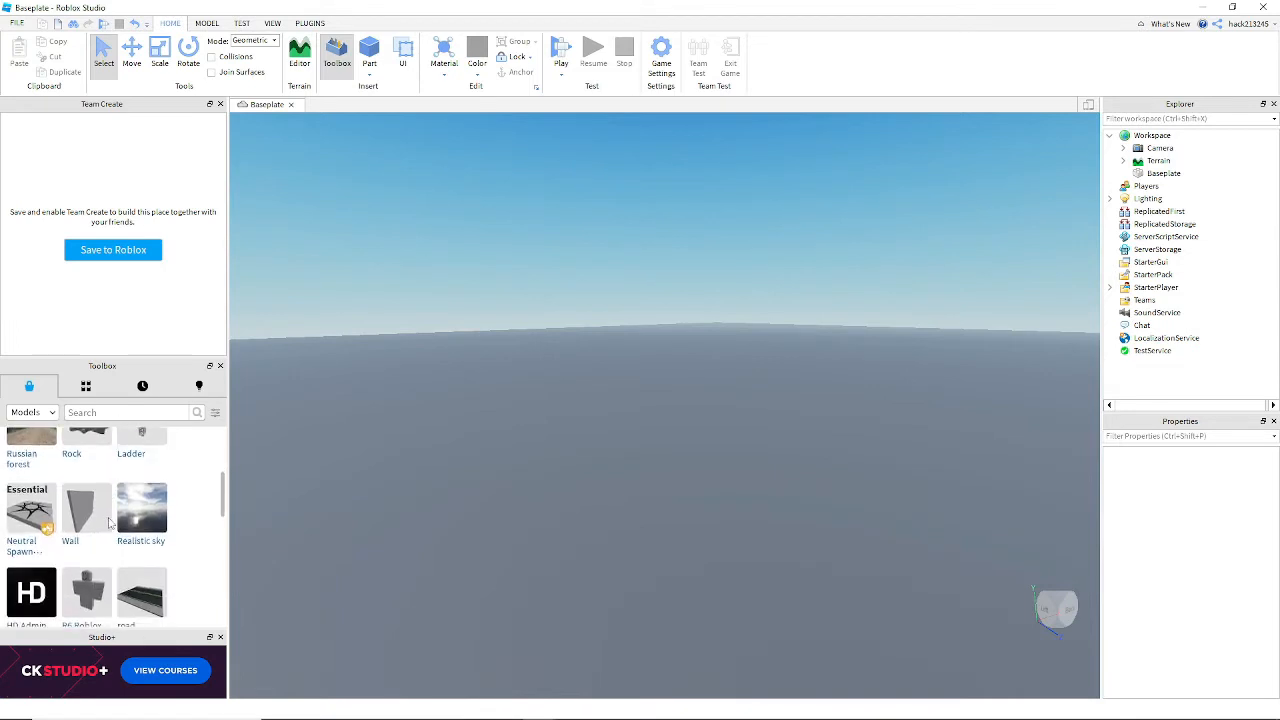
scroll("down", 3)
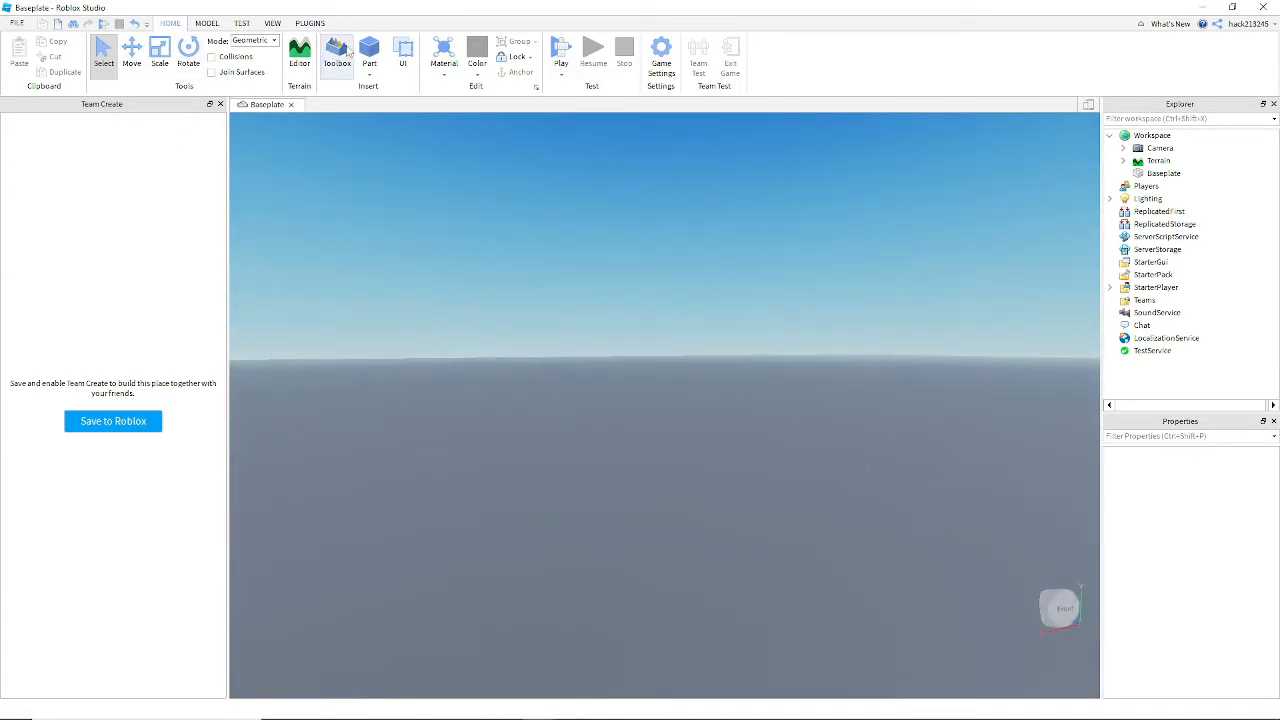
left_click(337, 52)
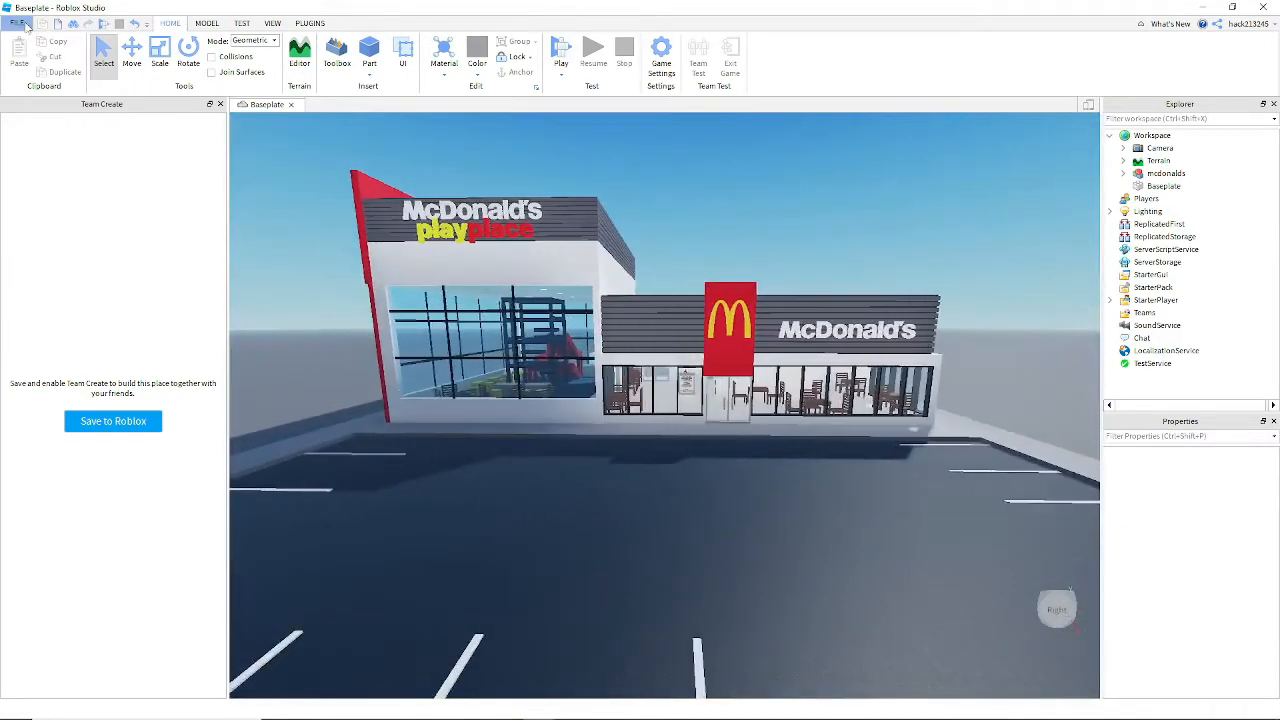
Step: Start Publish to Roblox from the File menu
left_click(17, 22)
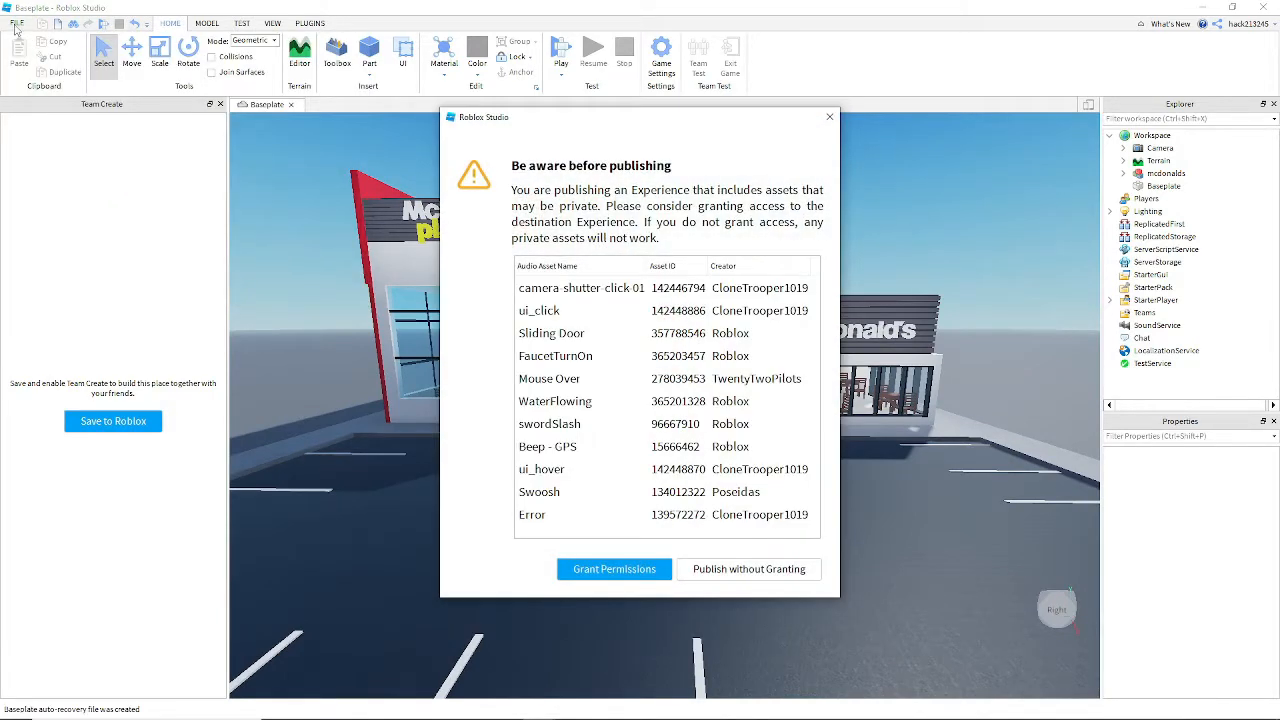
mouse_move(613, 558)
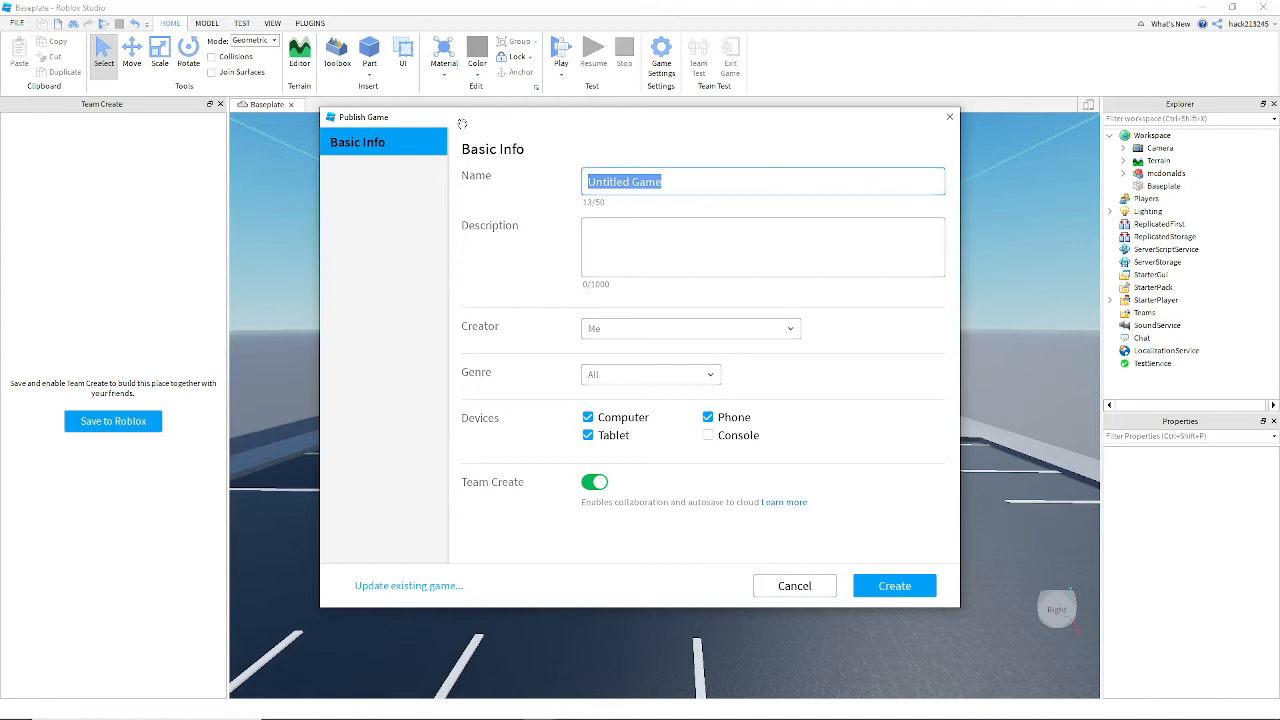
Step: Enter name 'For Video' and description 'For video' in the publish form
type("md")
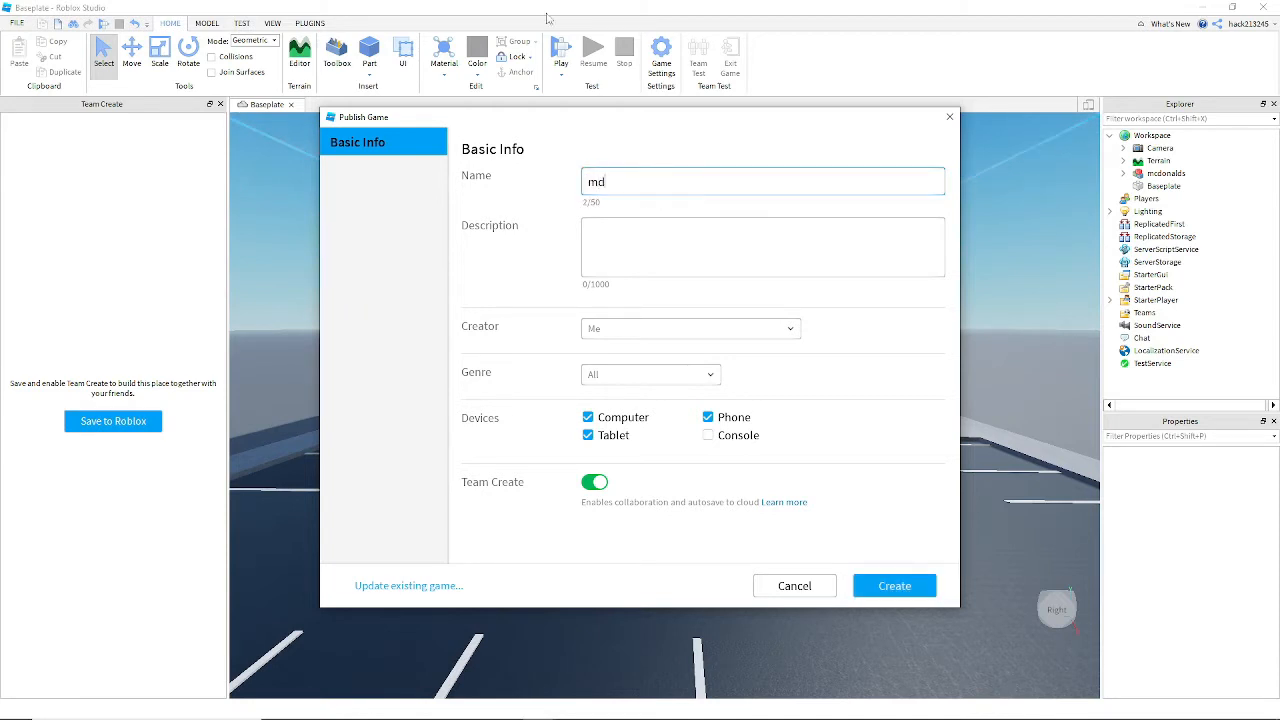
type("Video")
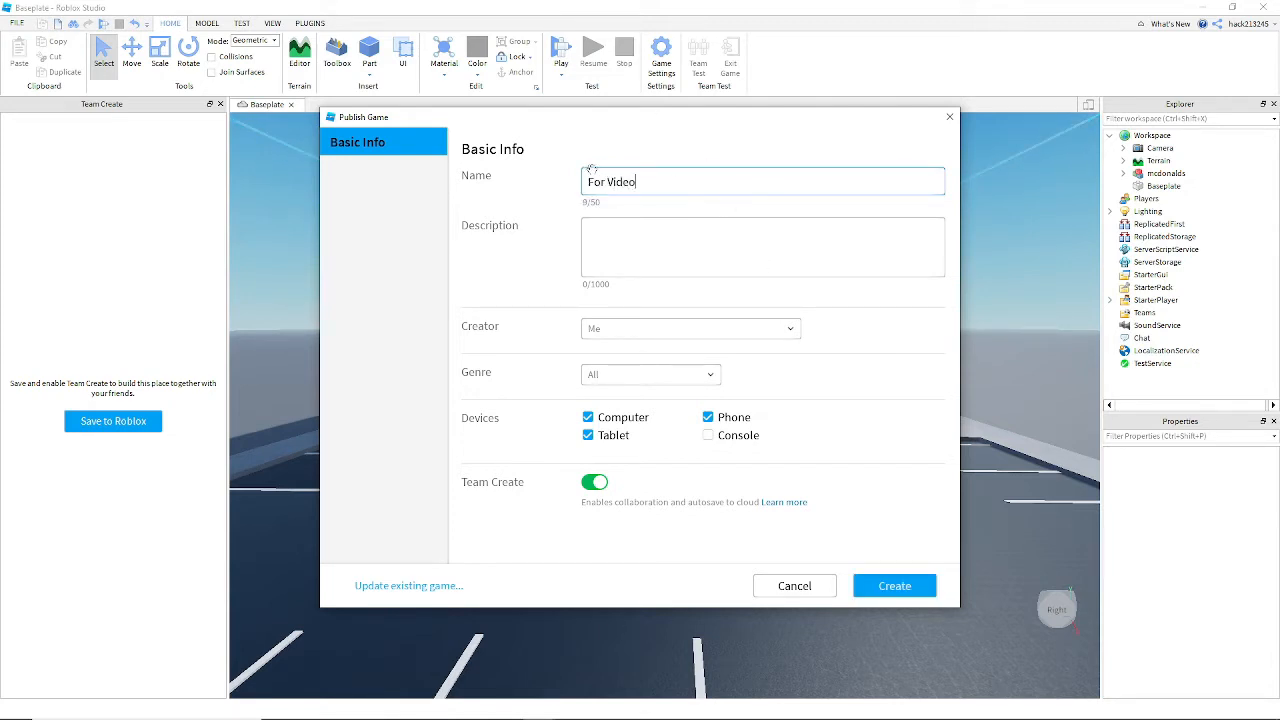
left_click(762, 246)
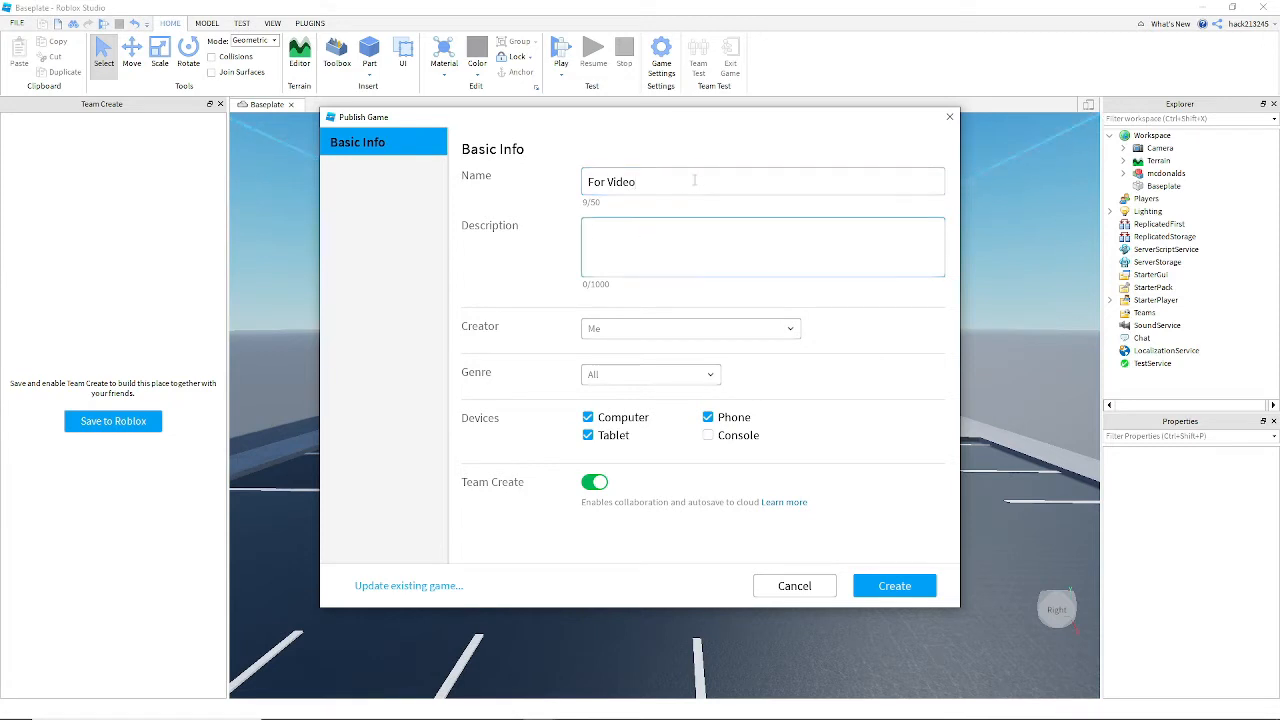
left_click(762, 246)
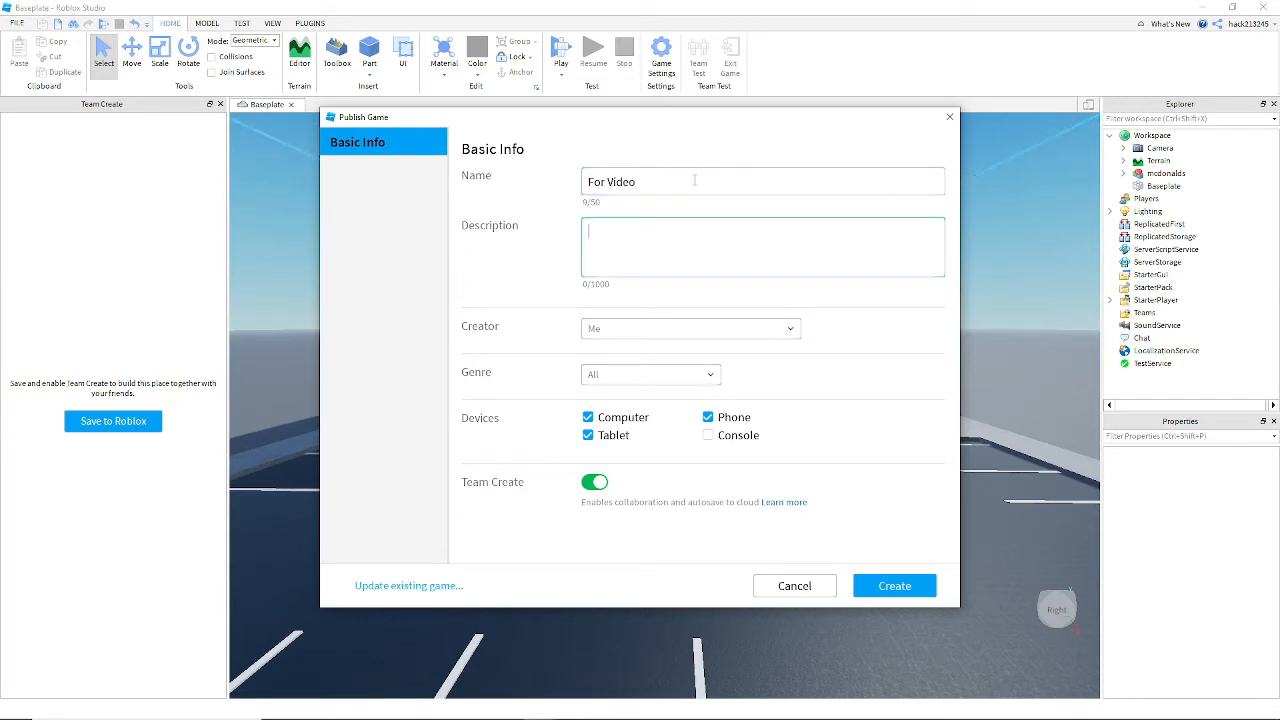
type("For video")
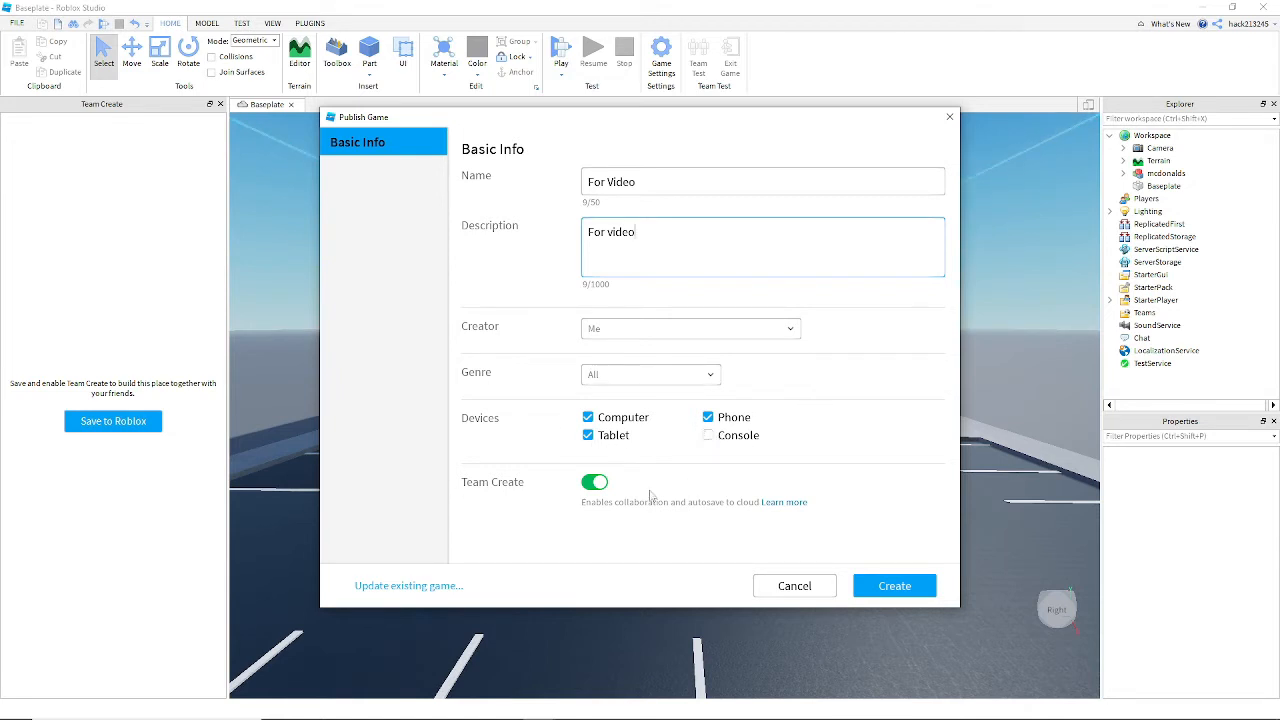
mouse_move(629, 437)
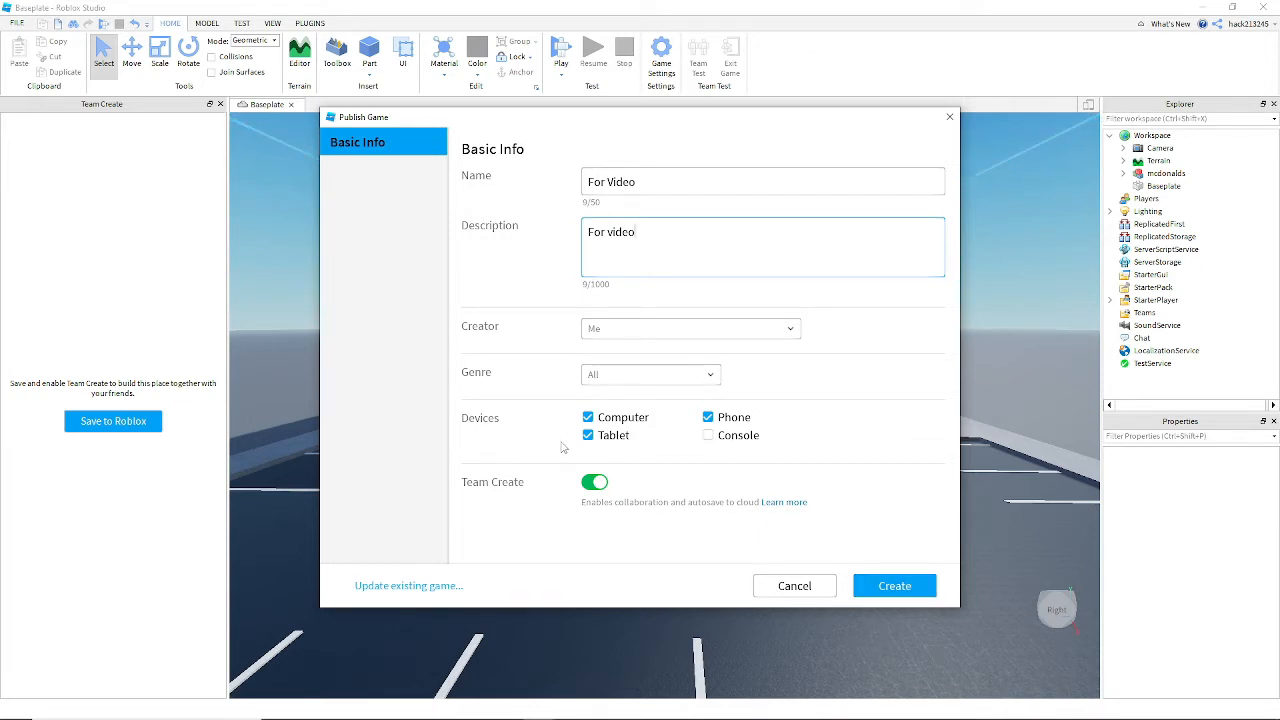
left_click(588, 435)
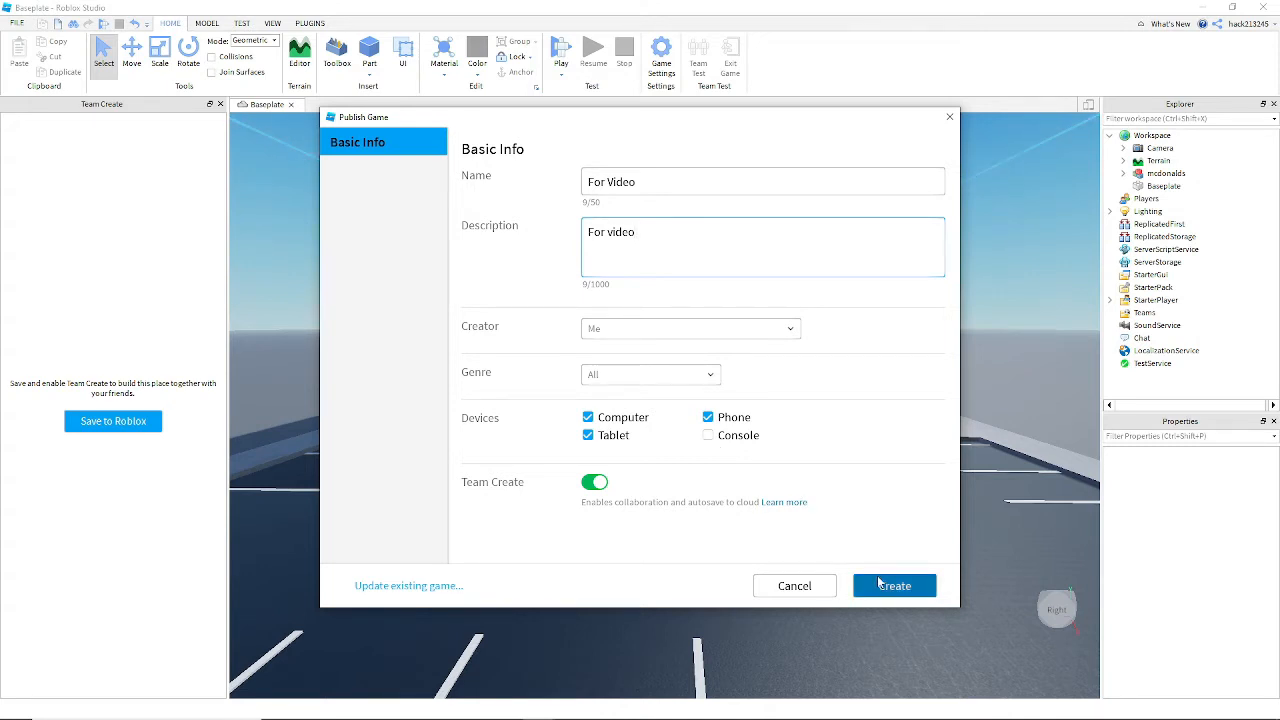
mouse_move(849, 557)
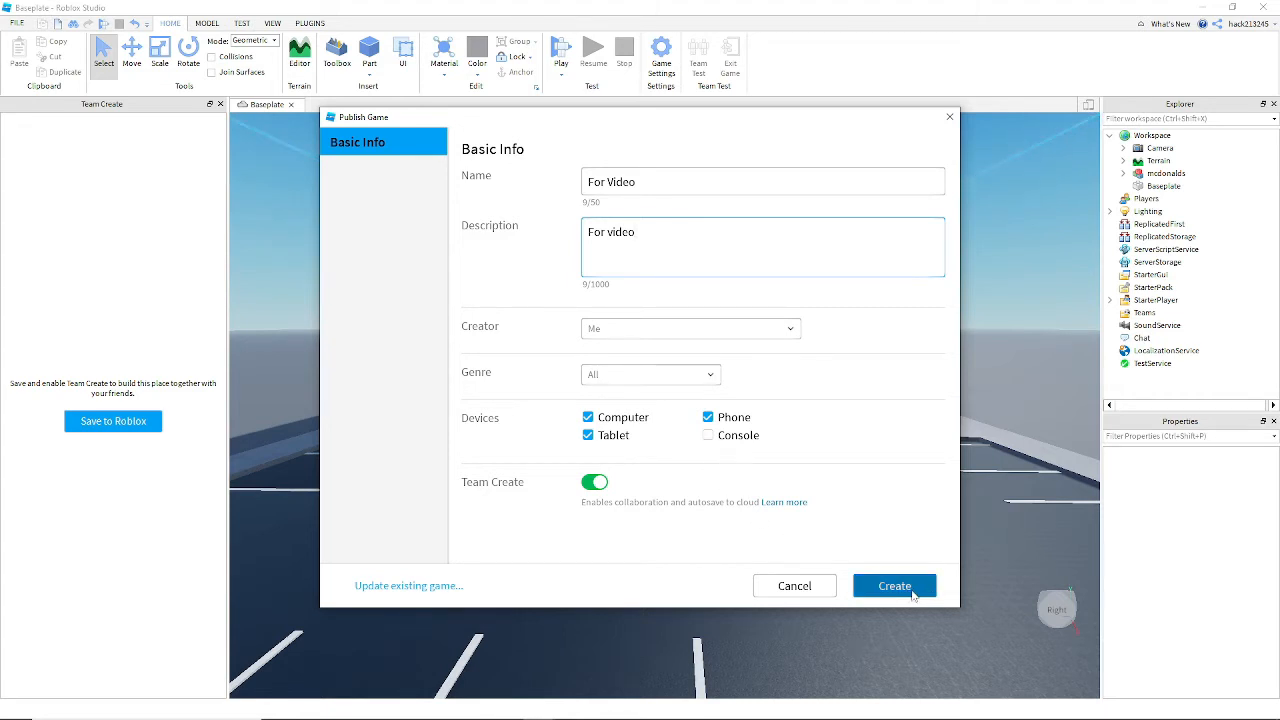
Step: Create the published game 'For Video' with Team Create enabled
left_click(893, 585)
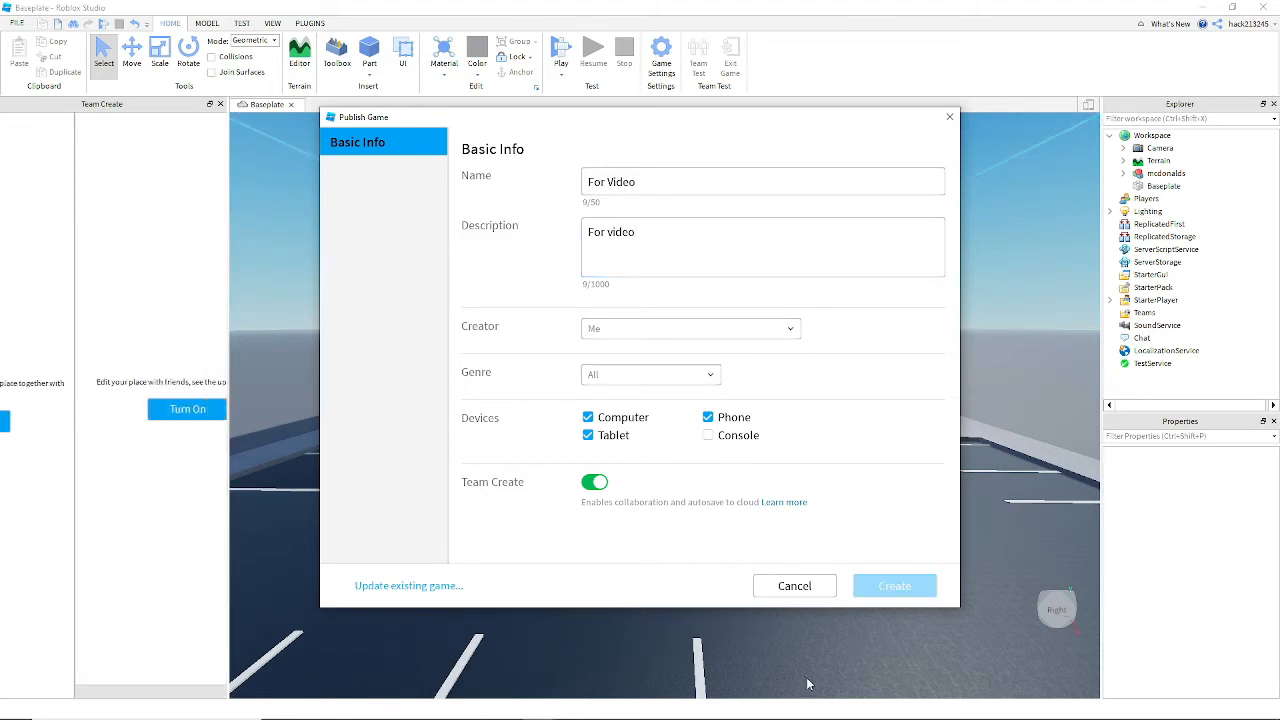
left_click(893, 585)
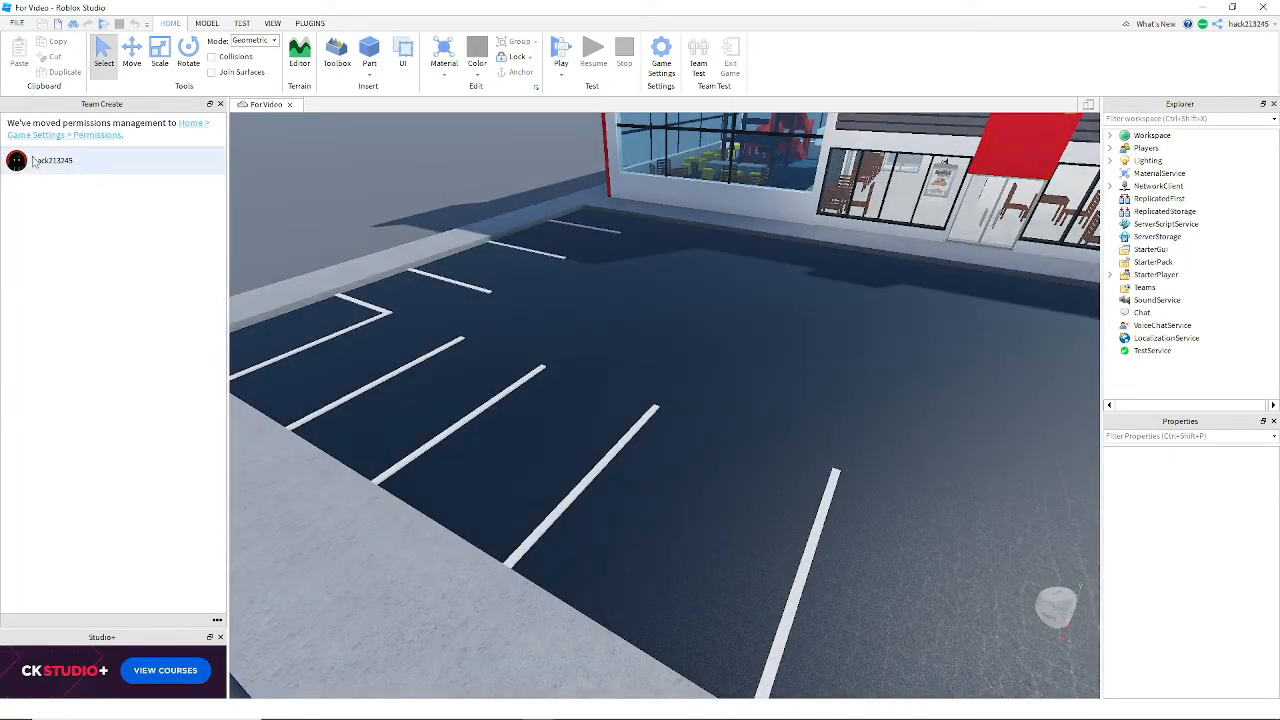
mouse_move(24, 191)
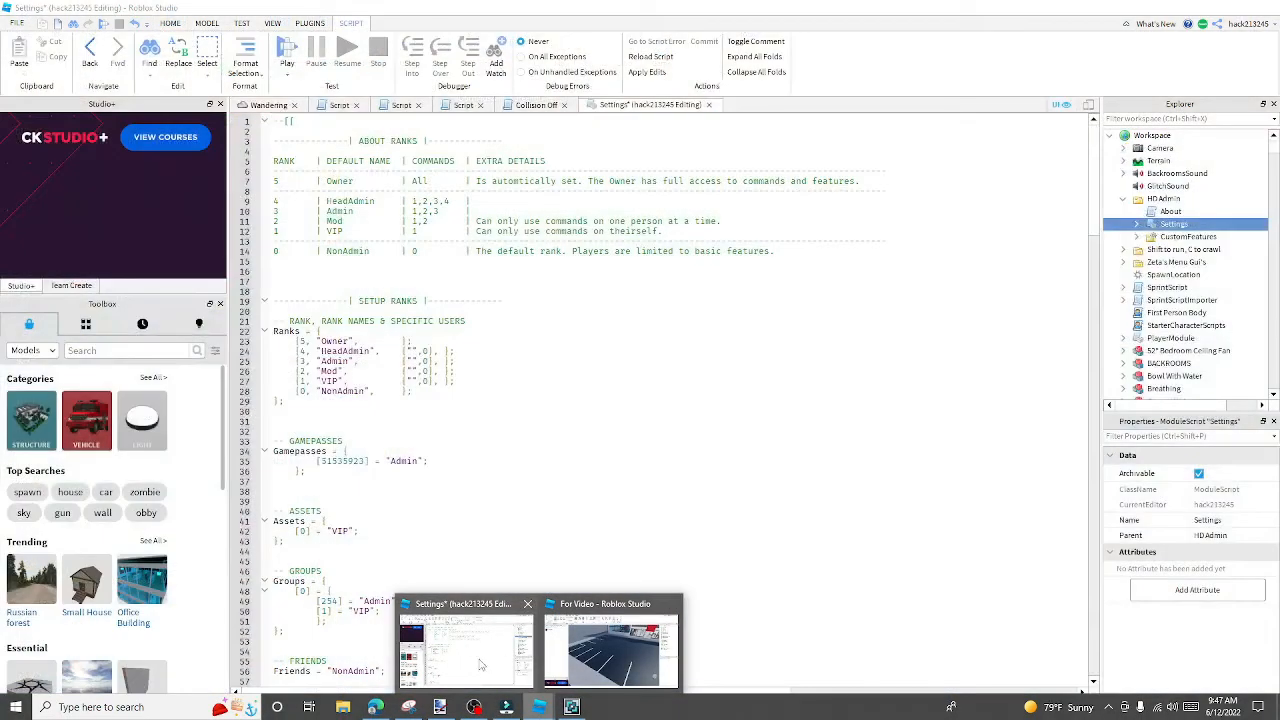
mouse_move(465, 645)
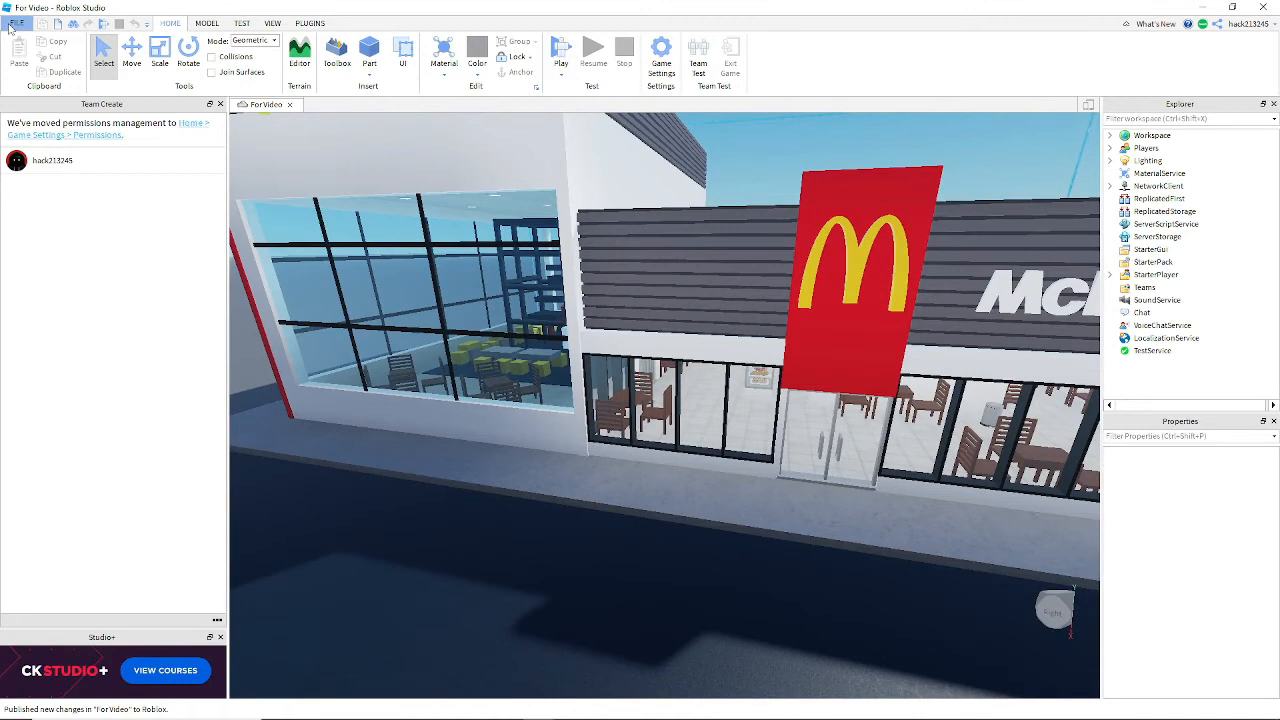
left_click(16, 23)
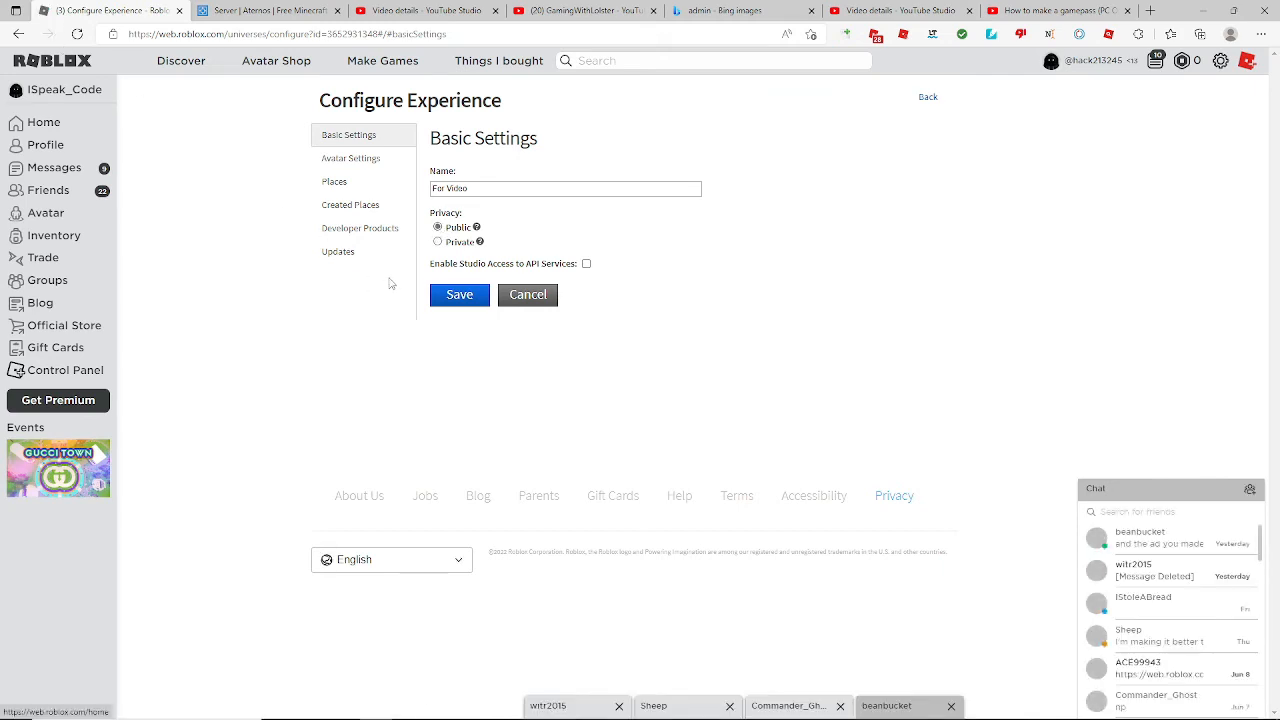
Step: Save the For Video experience as Public and open its game page
left_click(459, 294)
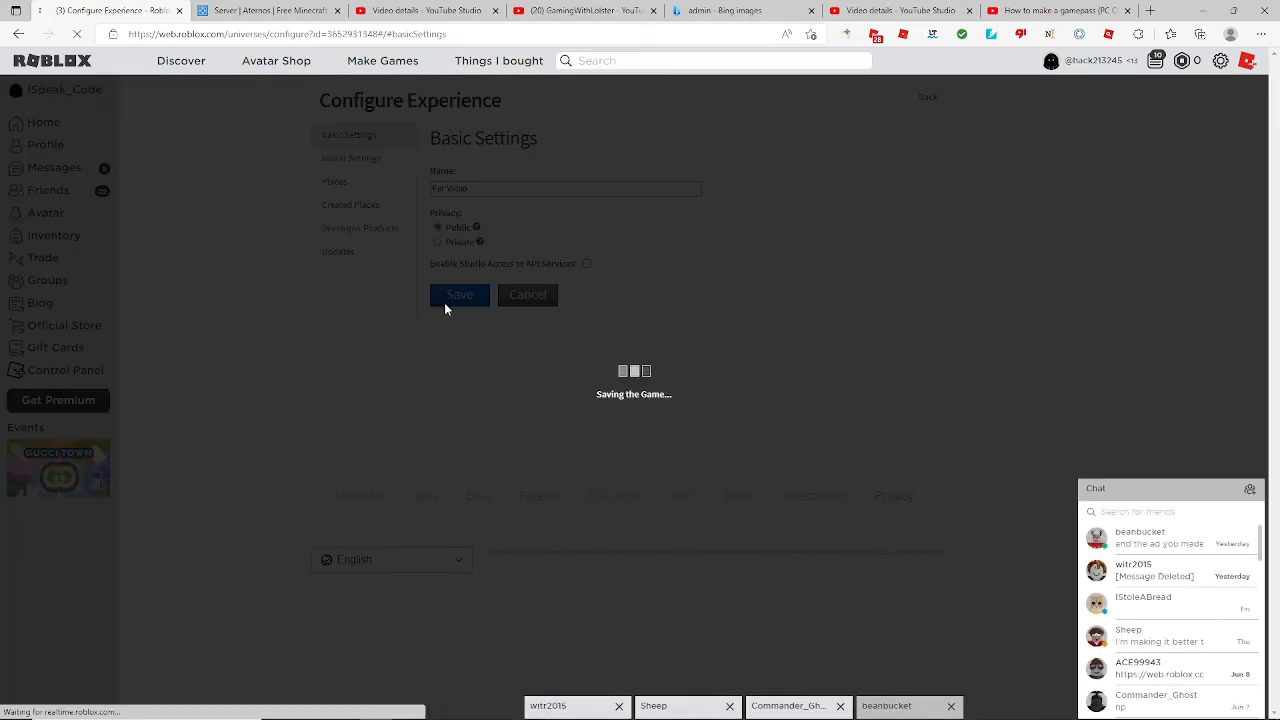
left_click(459, 294)
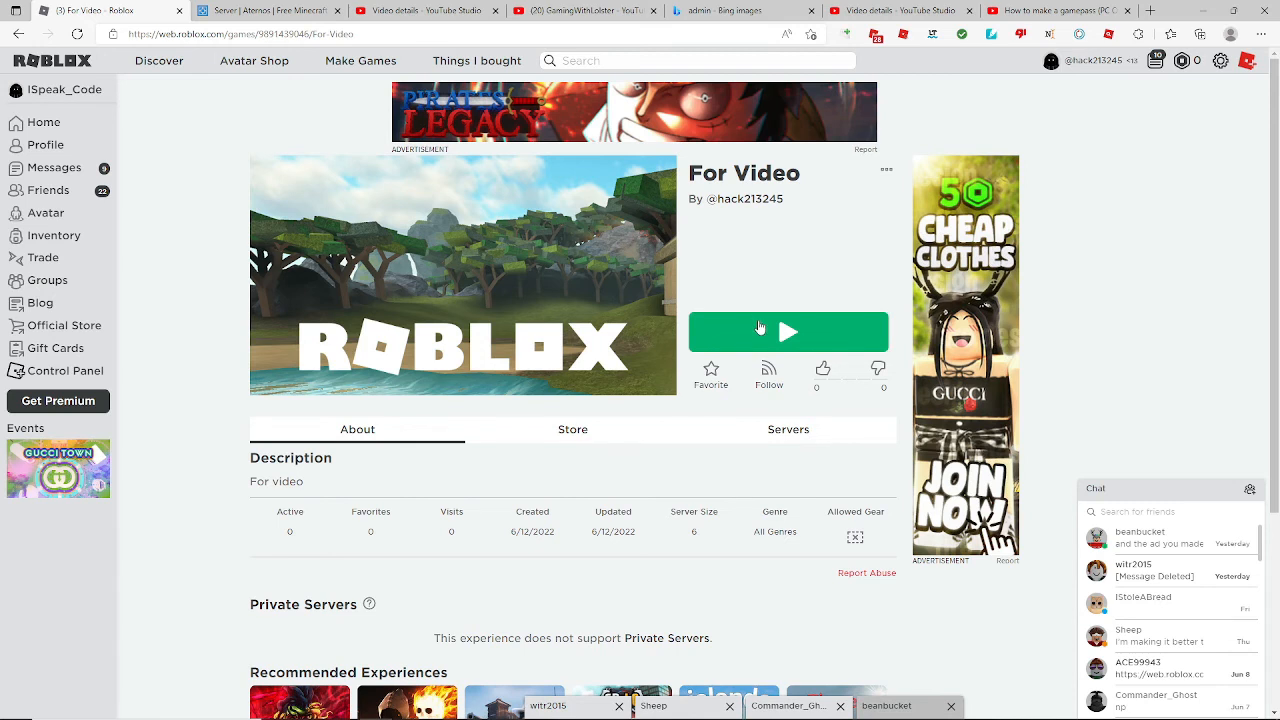
mouse_move(760, 328)
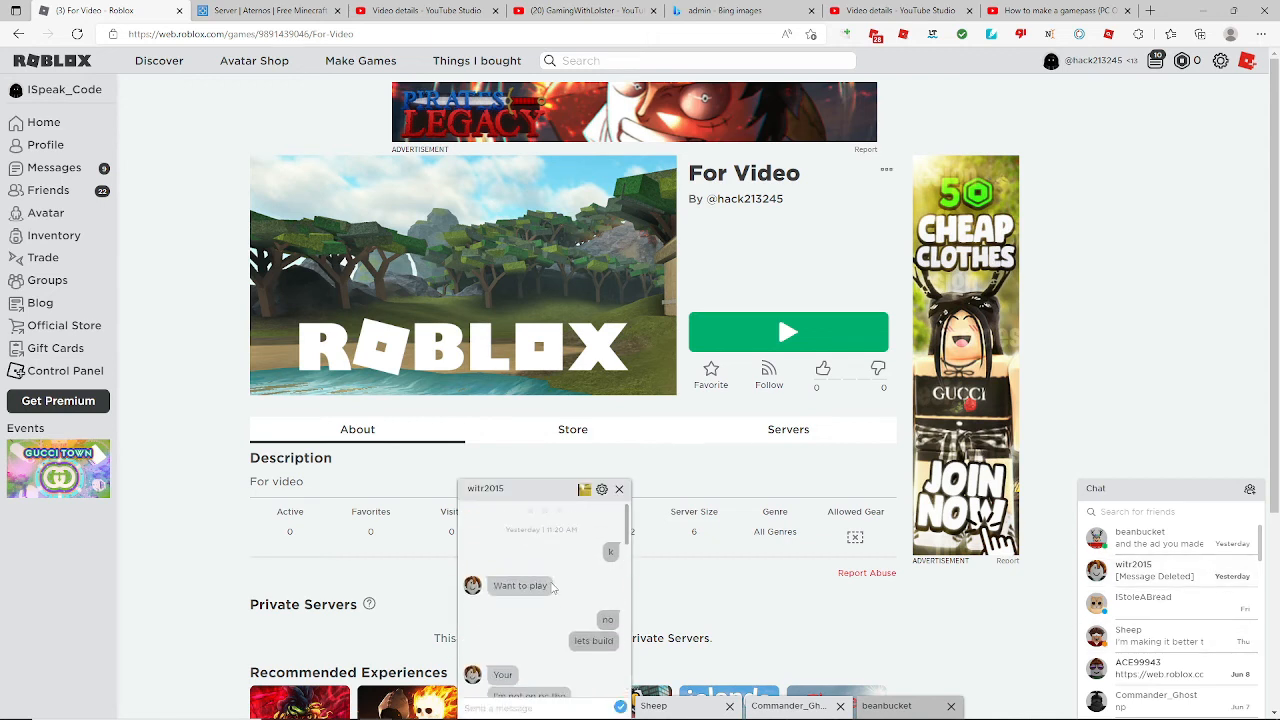
Step: Open a friend's chat conversation from the Chat panel
scroll("down", 3)
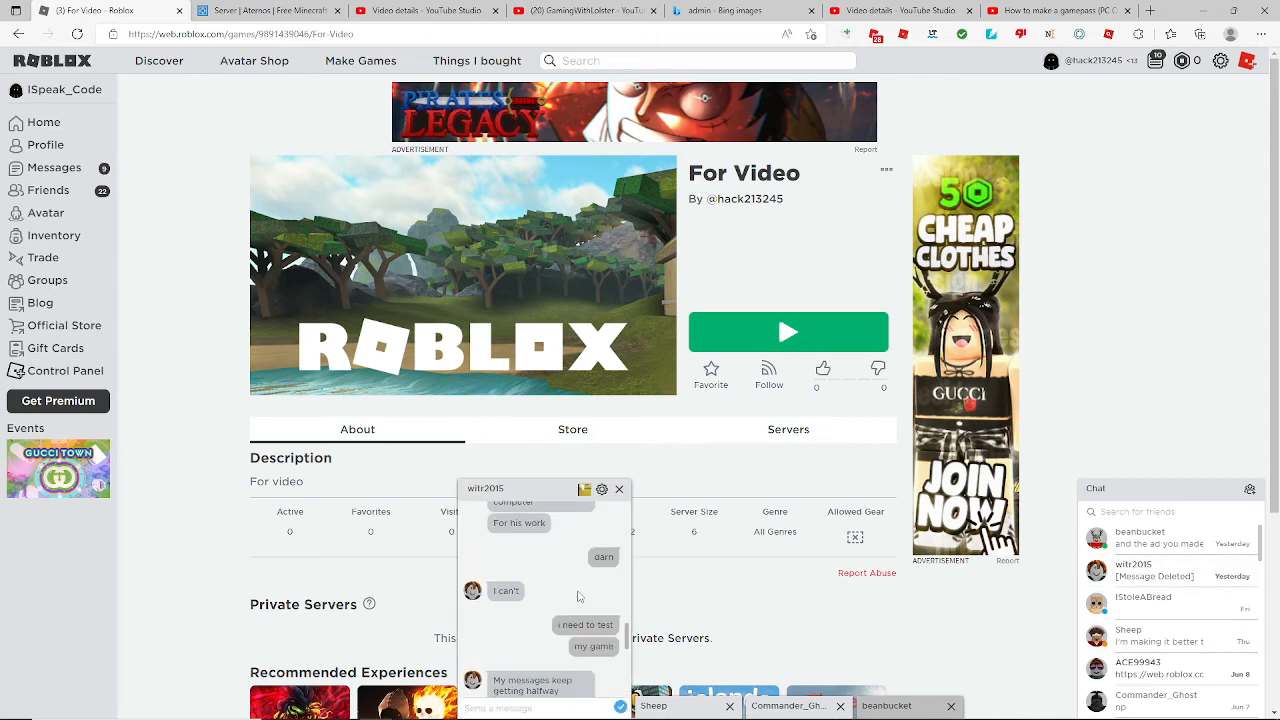
scroll("down", 3)
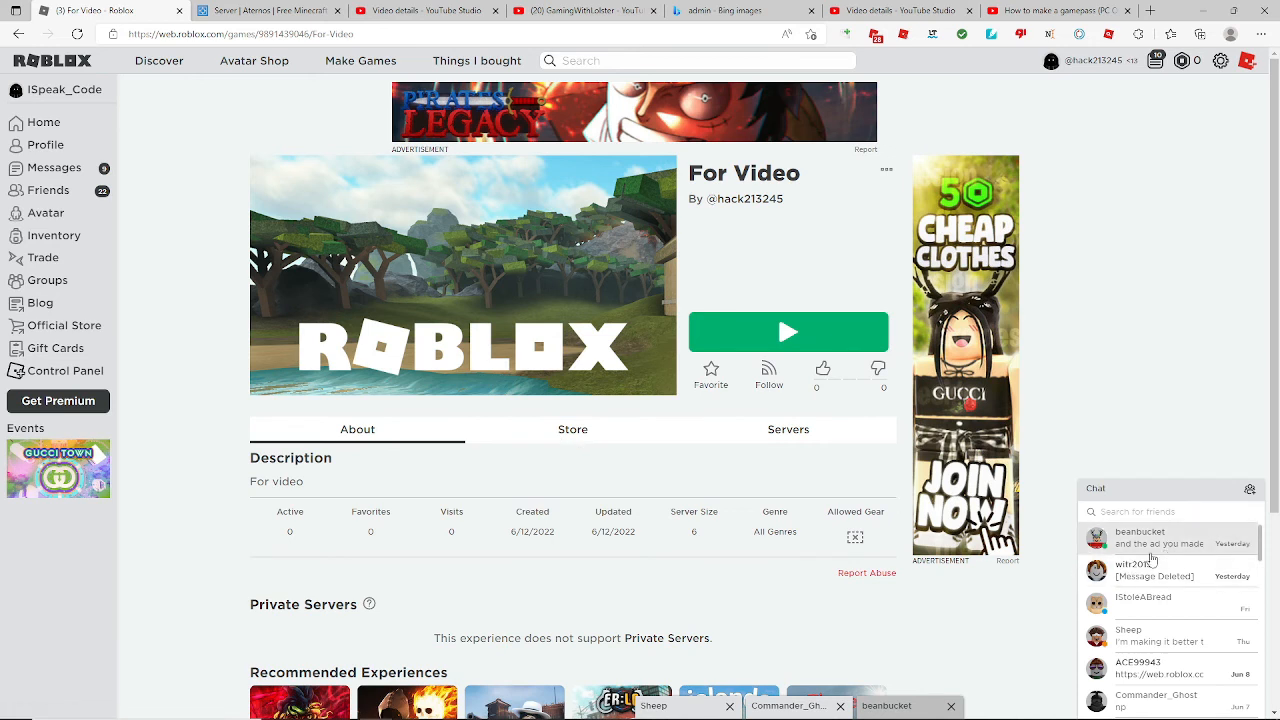
left_click(1150, 538)
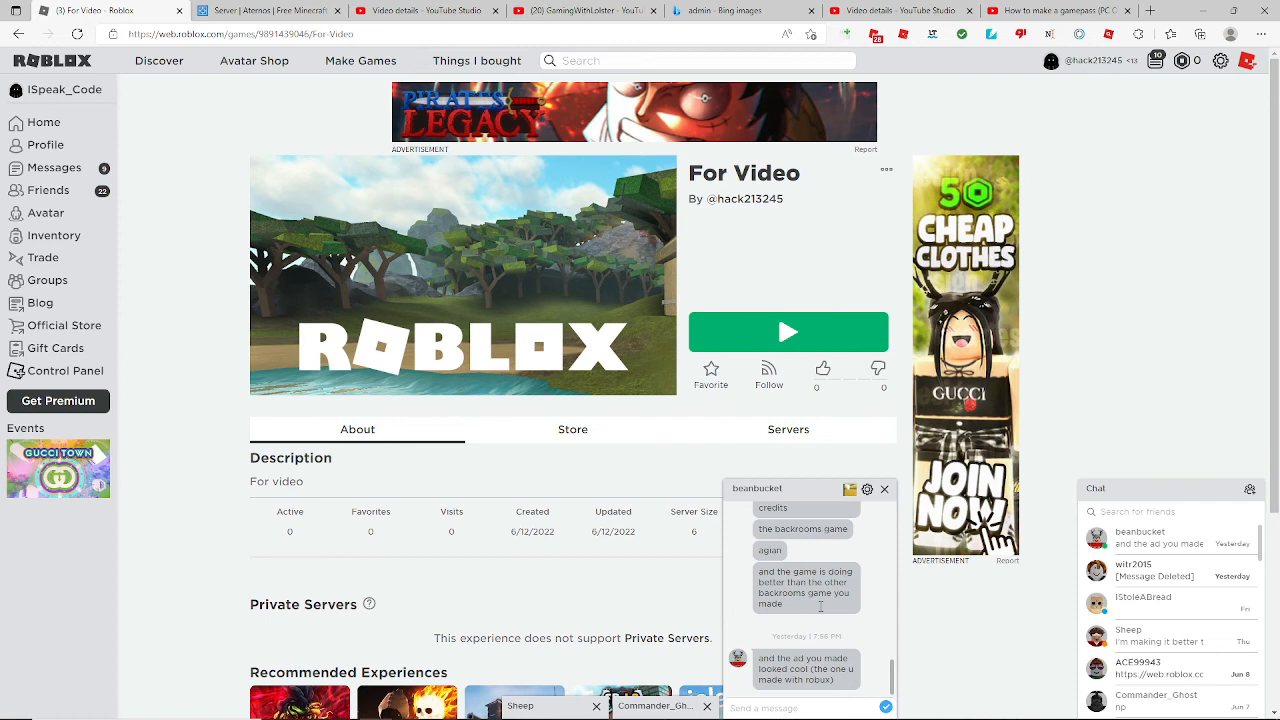
Step: Scroll through the conversation windows, then launch the For Video game
scroll("down", 3)
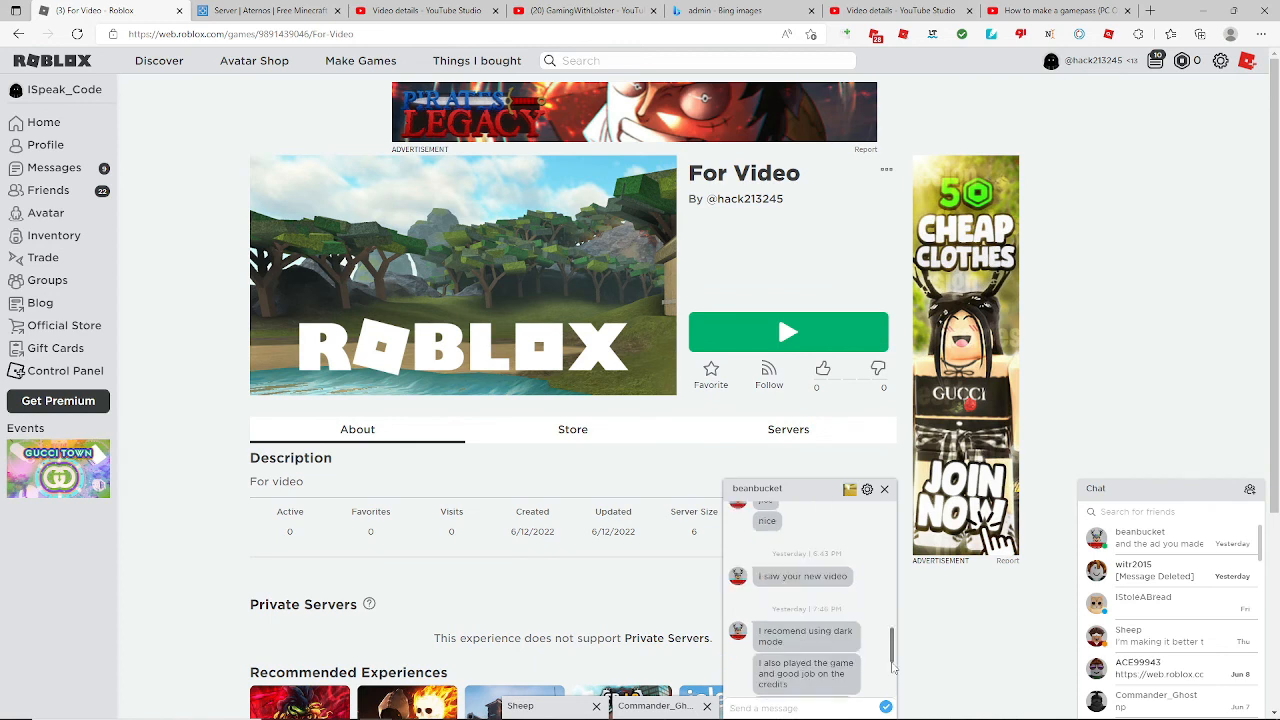
scroll("down", 3)
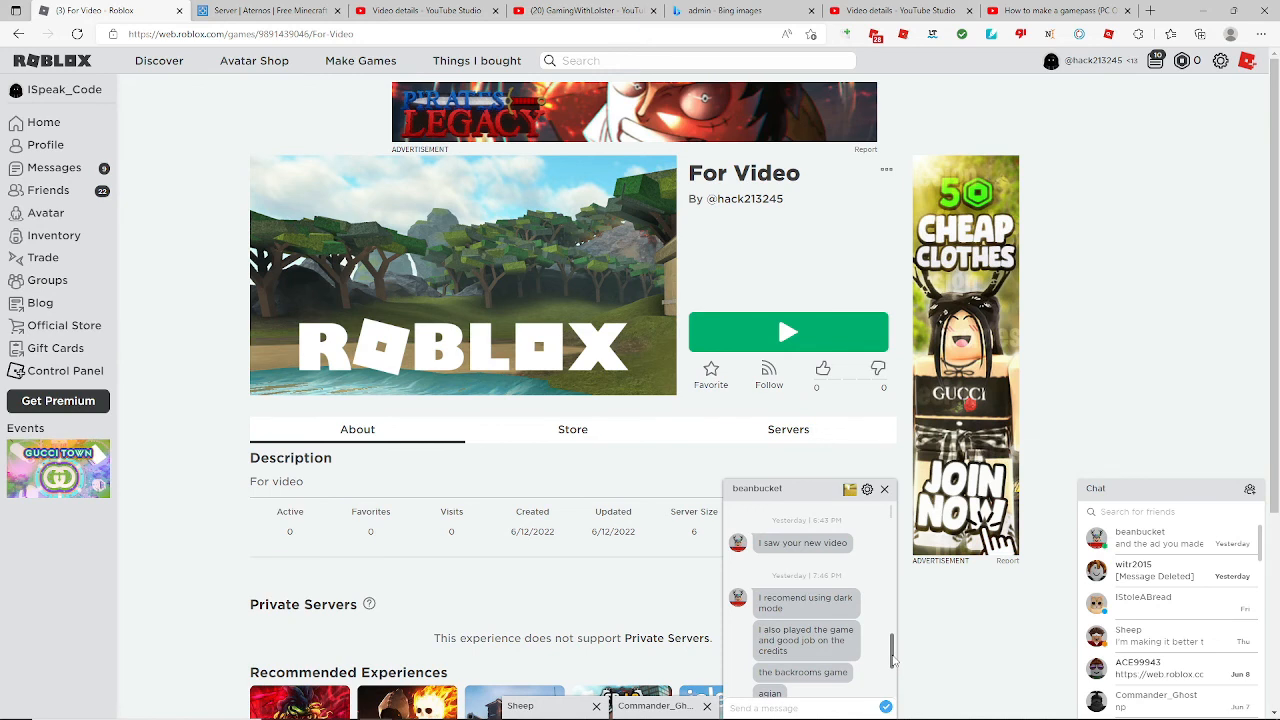
scroll("down", 3)
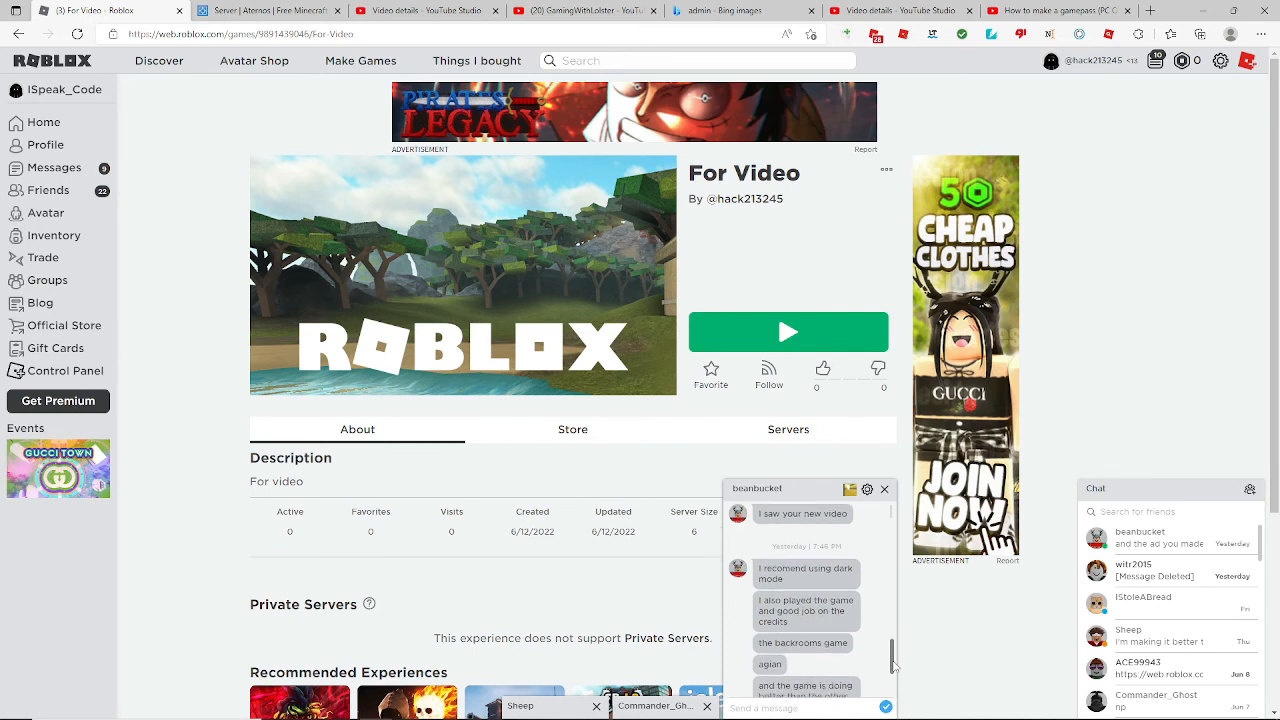
scroll("down", 3)
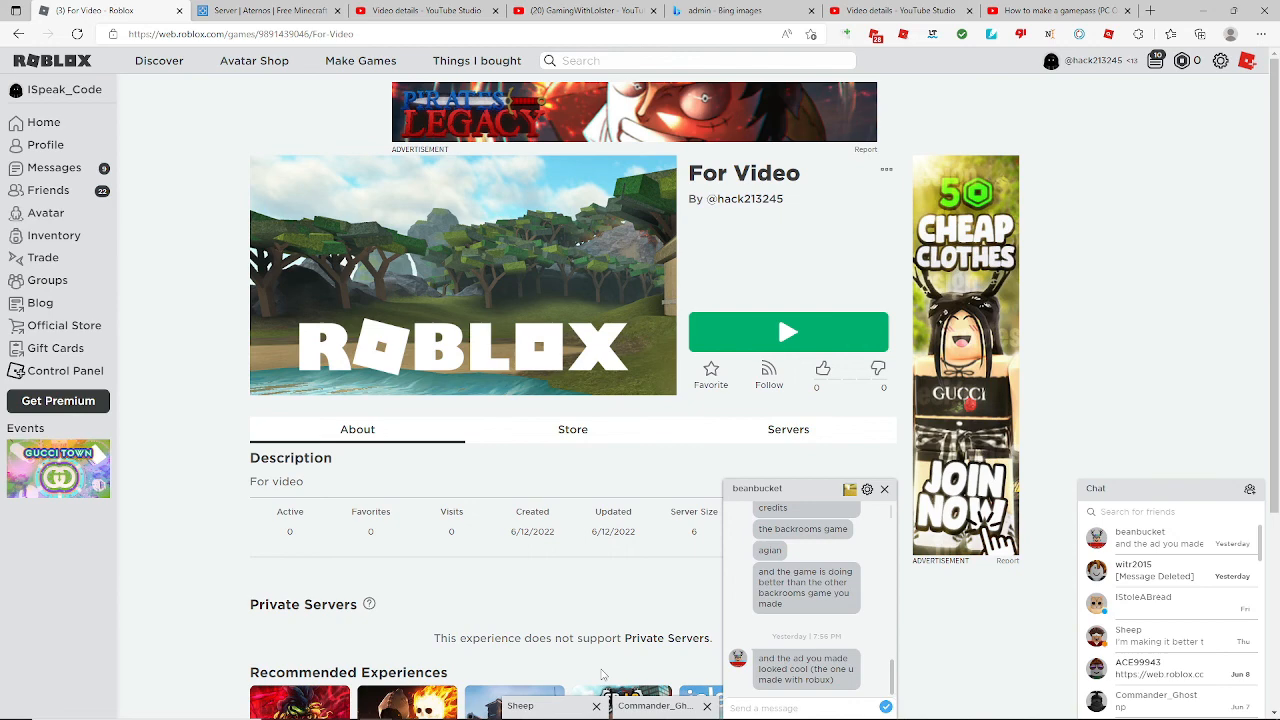
left_click(788, 331)
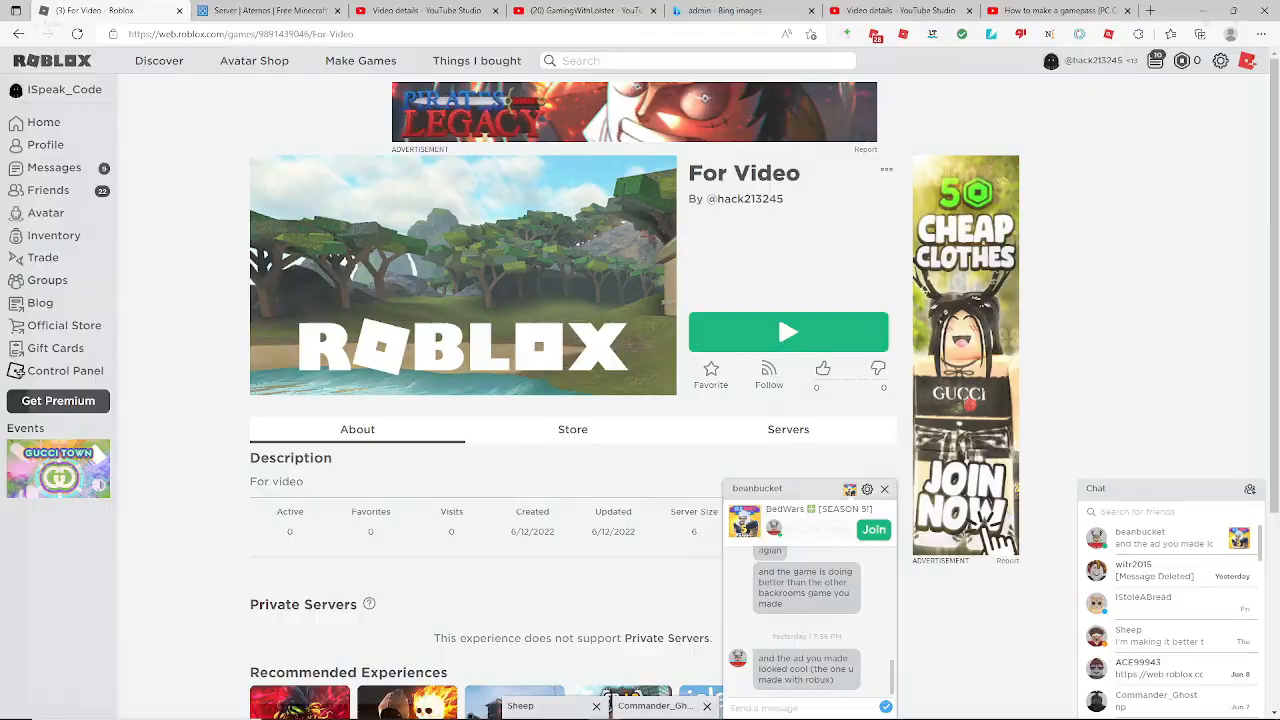
left_click(788, 331)
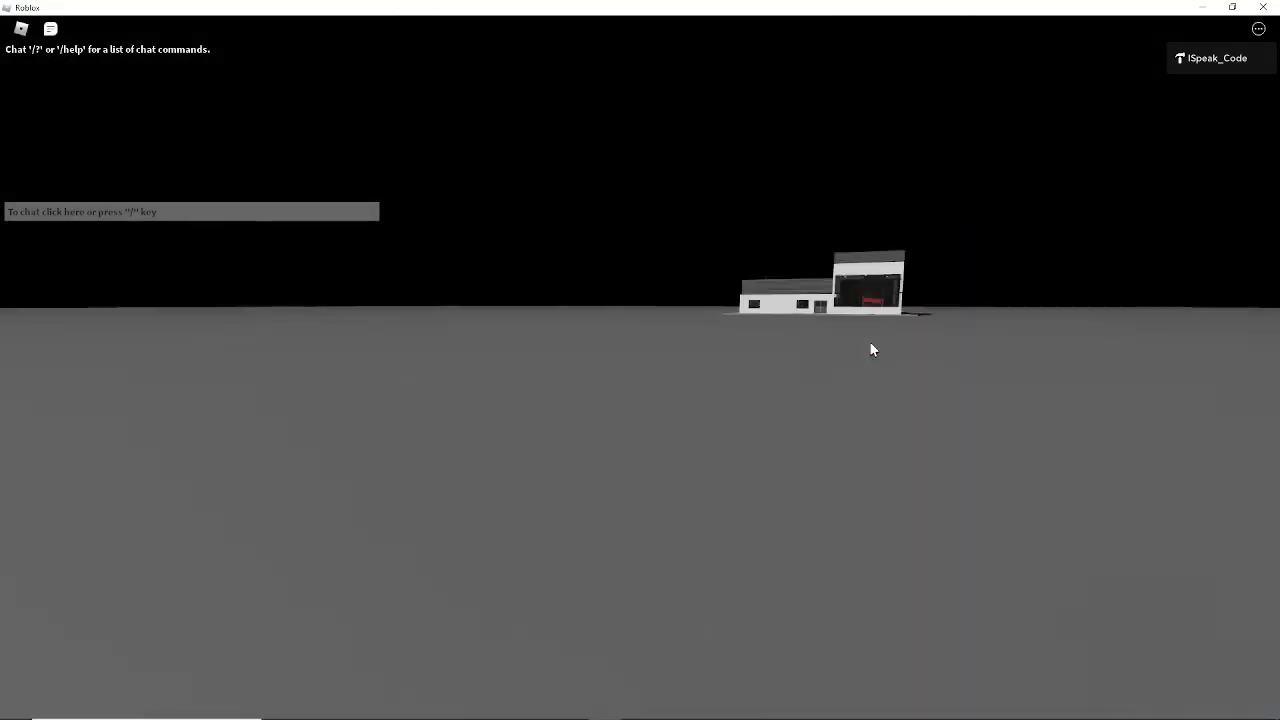